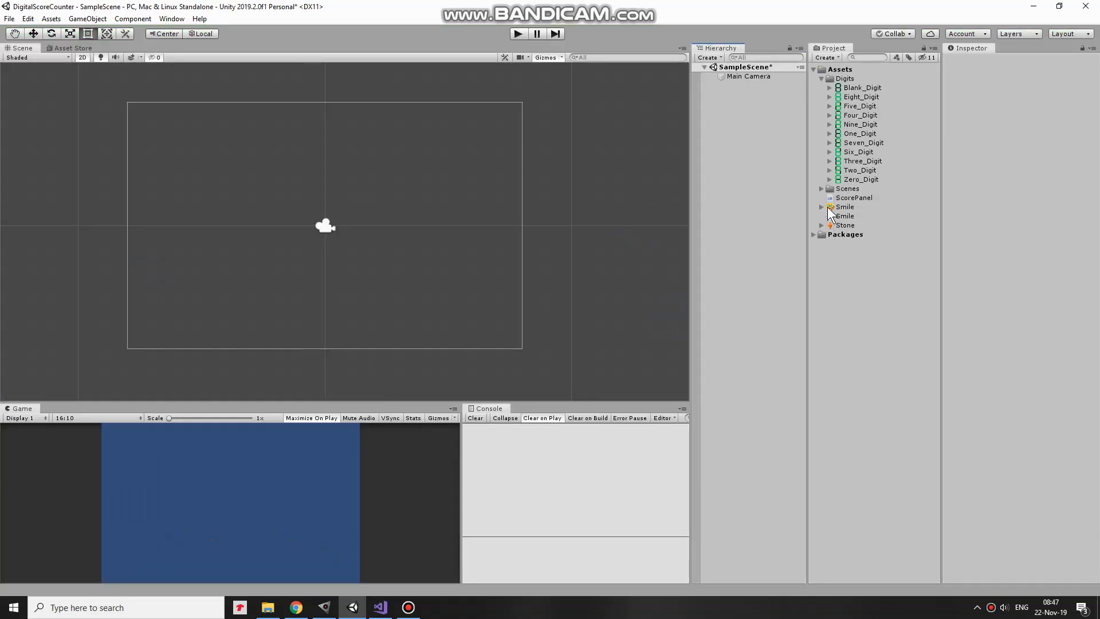
Place the Smile sprite left and the Stone sprite right, with Stone's Position Y at 0.
left_click(843, 207)
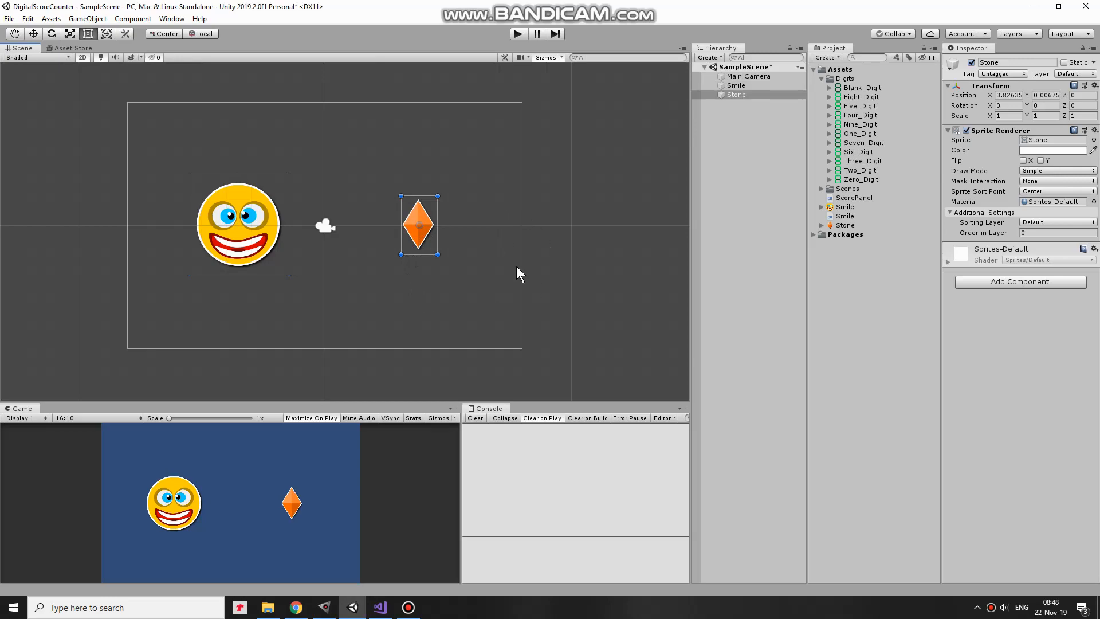
left_click(1043, 95)
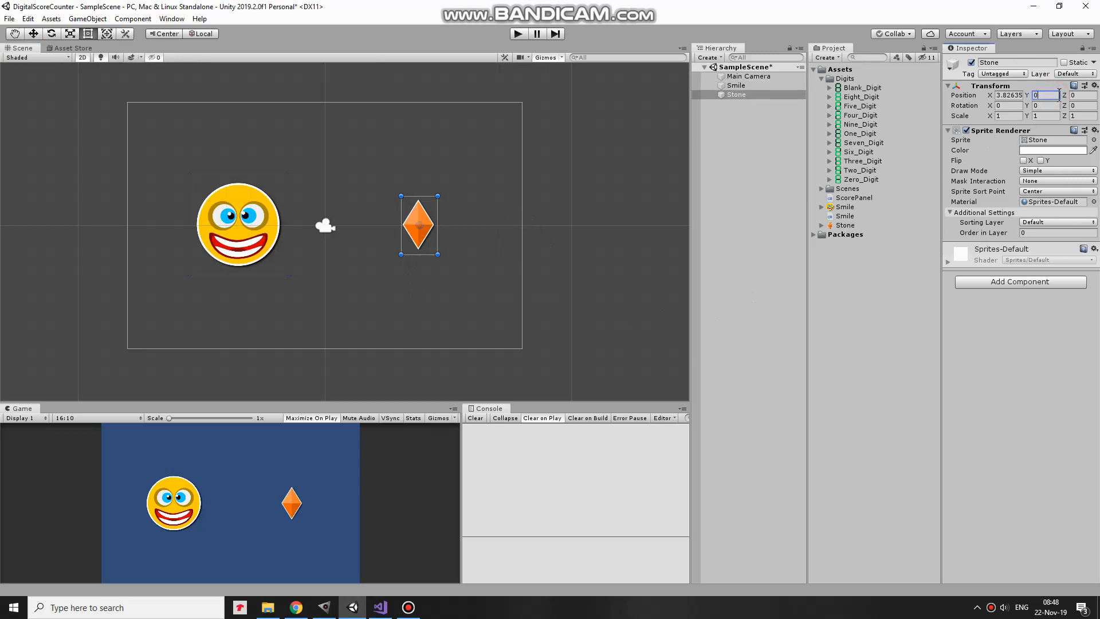
Add a Circle Collider 2D to Smile and mark it Is Trigger.
left_click(737, 85)
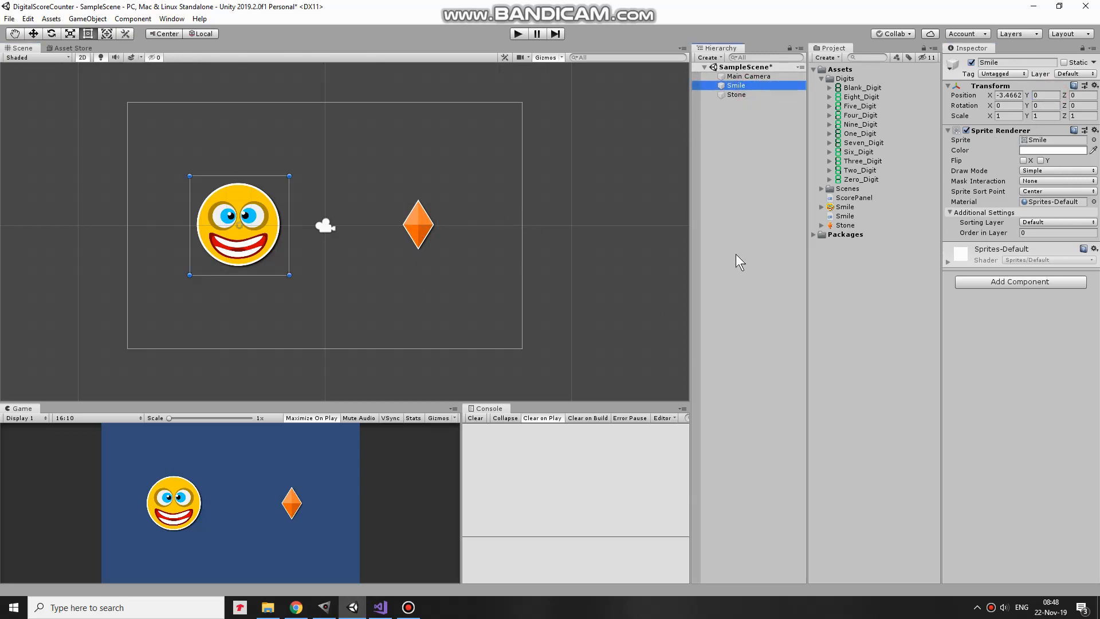
left_click(1018, 281)
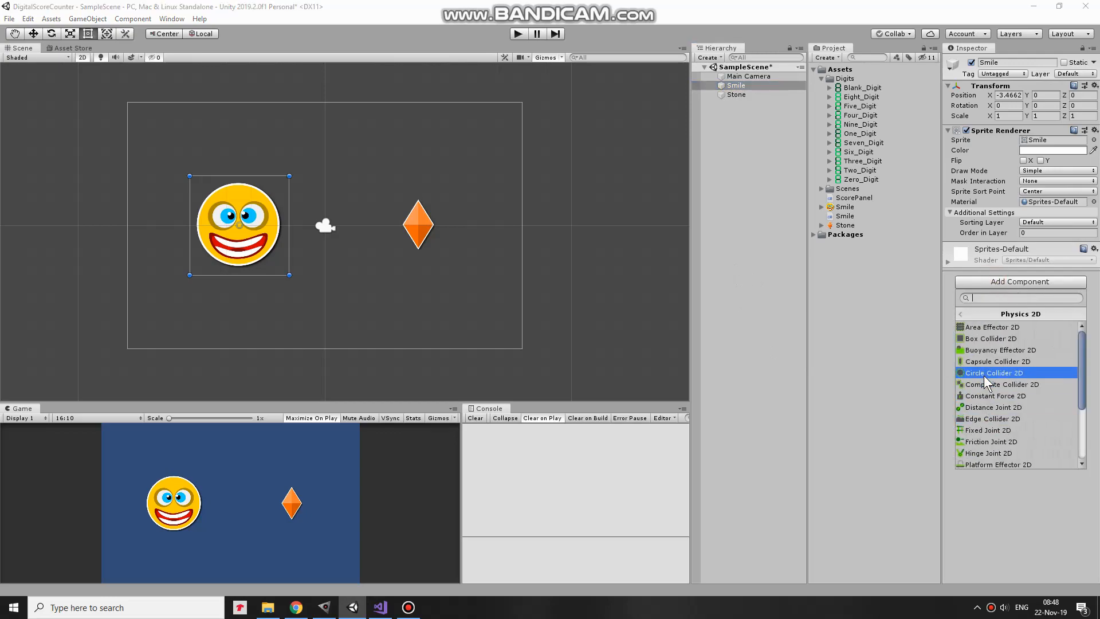
left_click(992, 373)
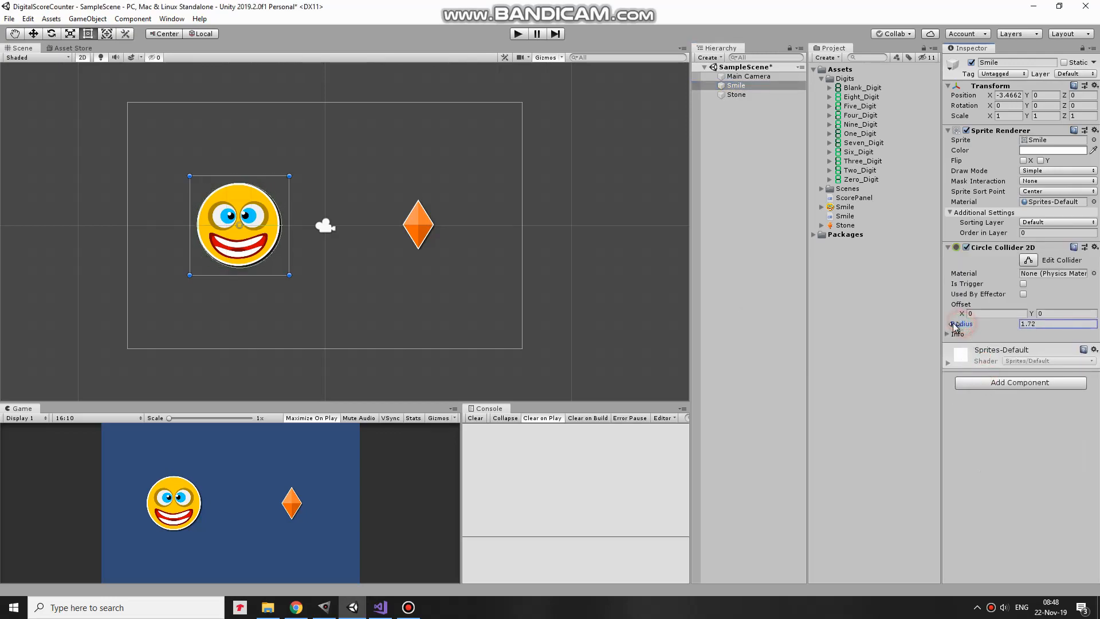
left_click(1022, 283)
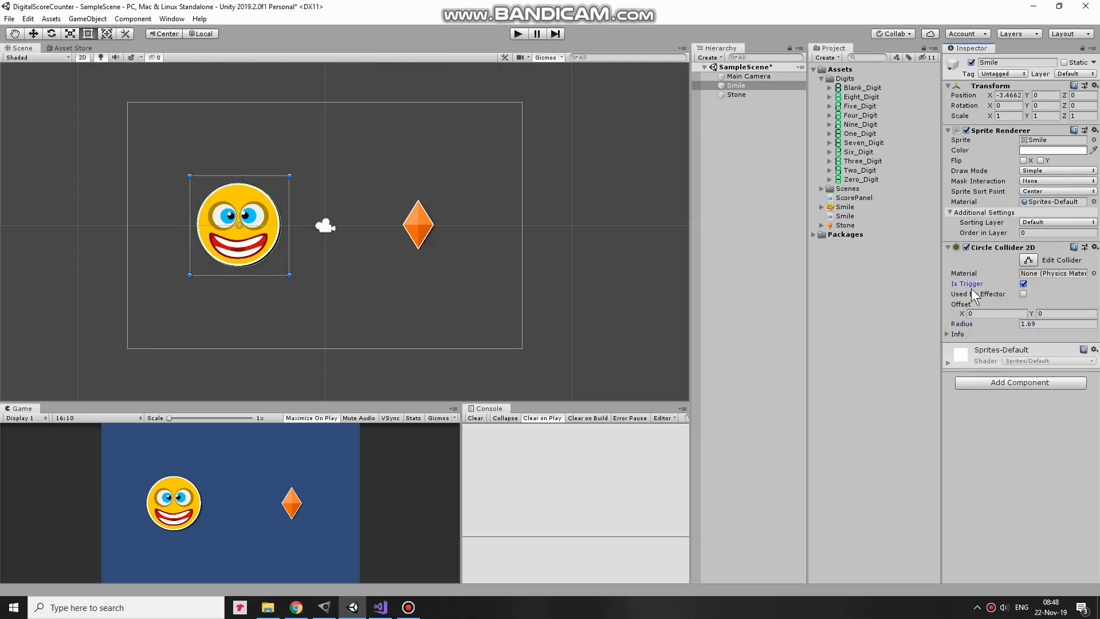
Add a Rigidbody 2D to Smile with Gravity Scale 0.
left_click(1018, 382)
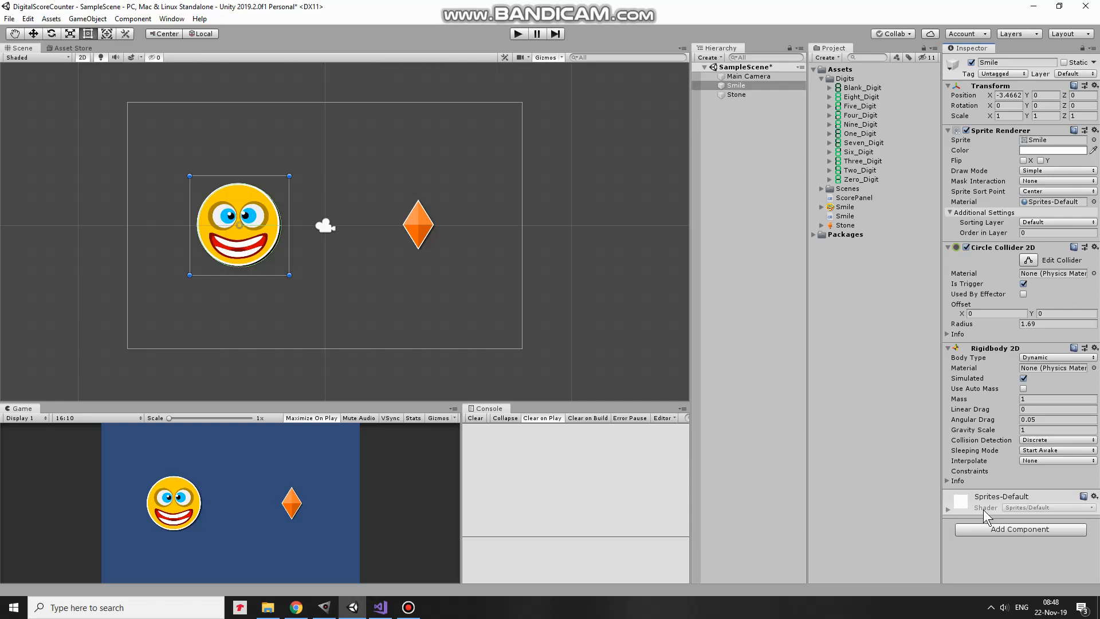
left_click(1056, 429)
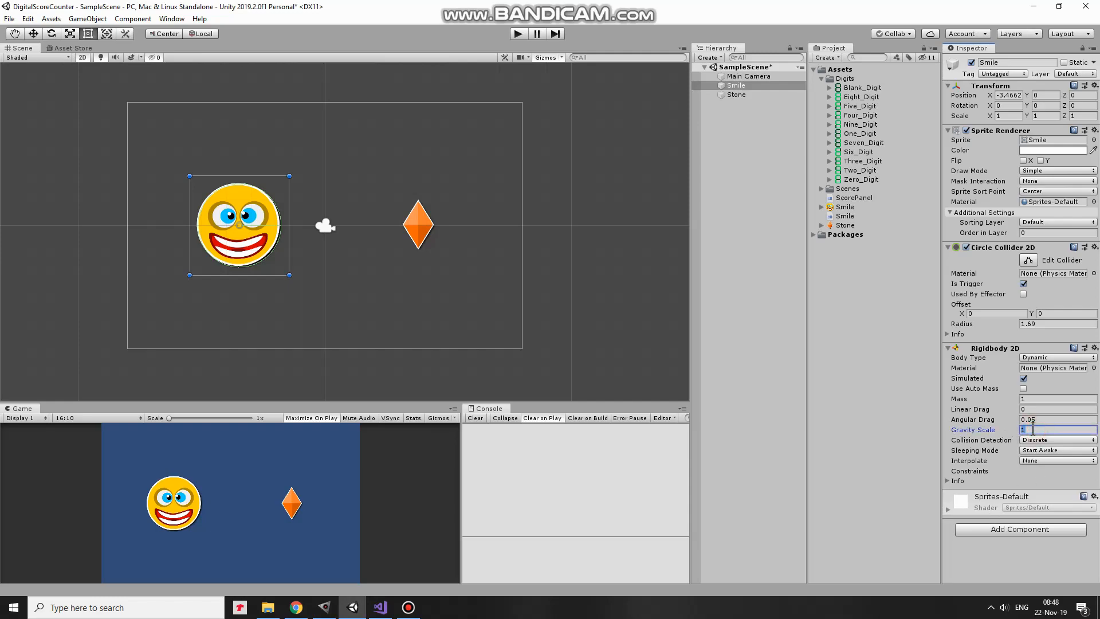
type("0")
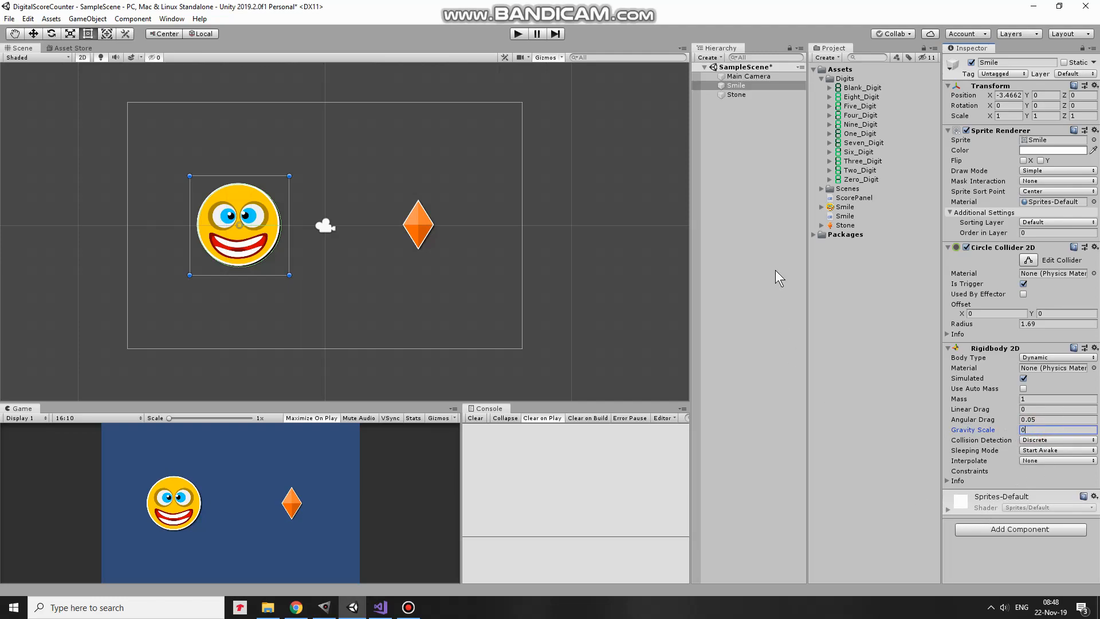
Add a Circle Collider 2D to Stone, adjust its radius, and tick Is Trigger.
left_click(735, 95)
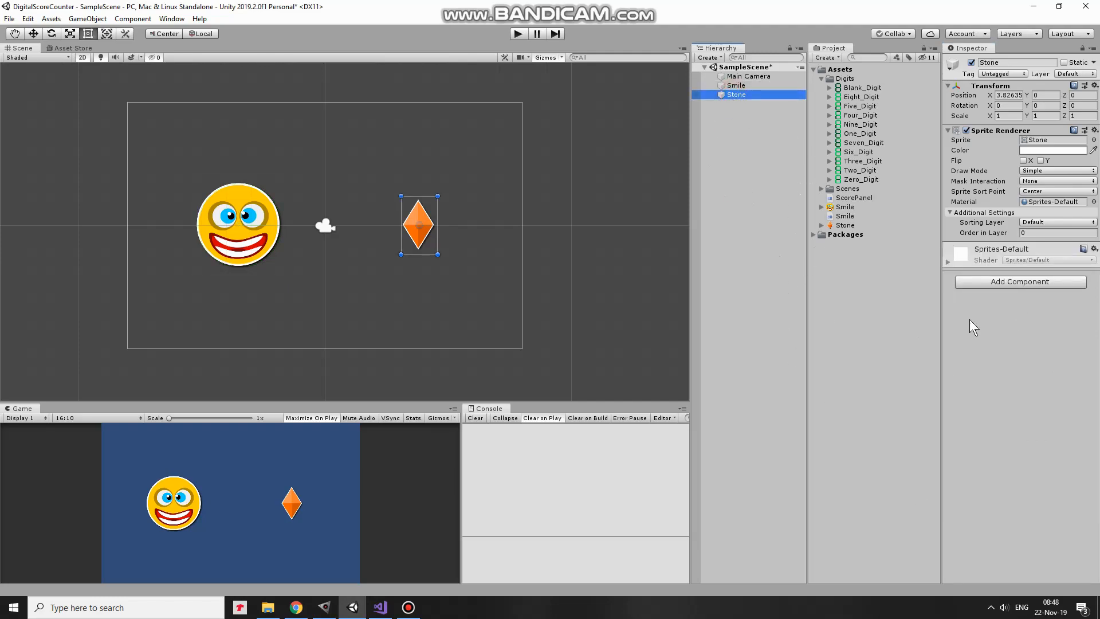
left_click(1018, 282)
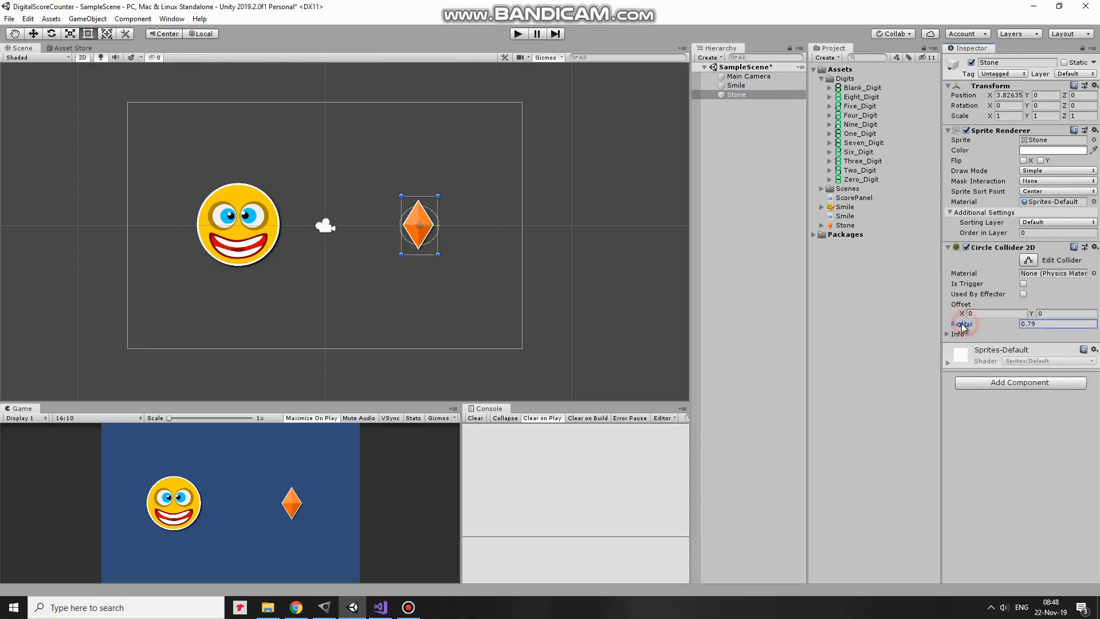
left_click(1023, 283)
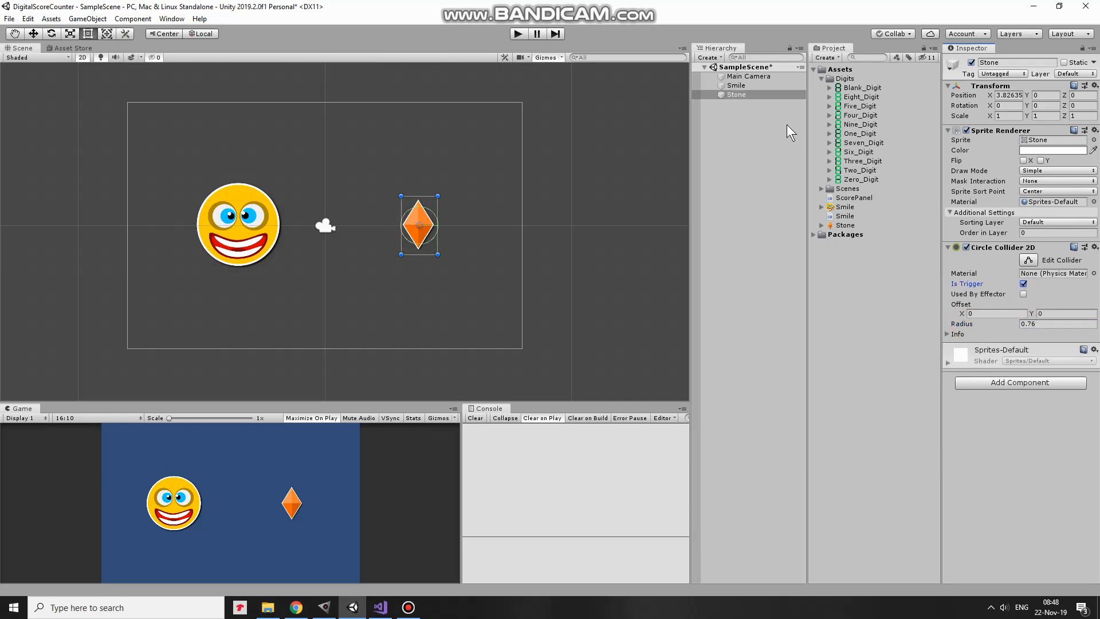
left_click(735, 84)
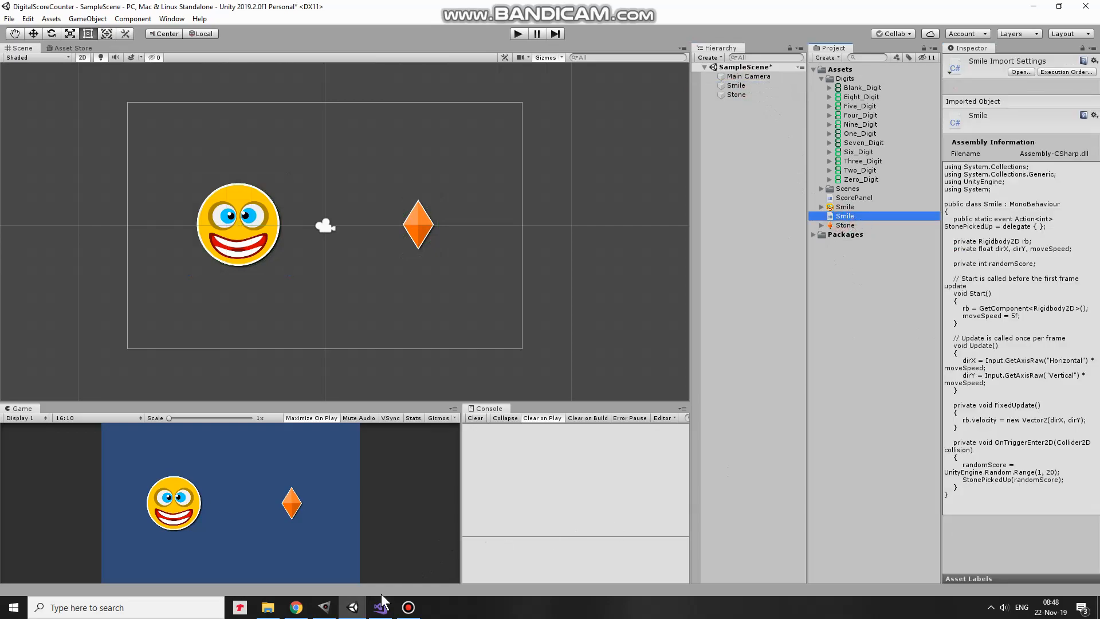
left_click(379, 607)
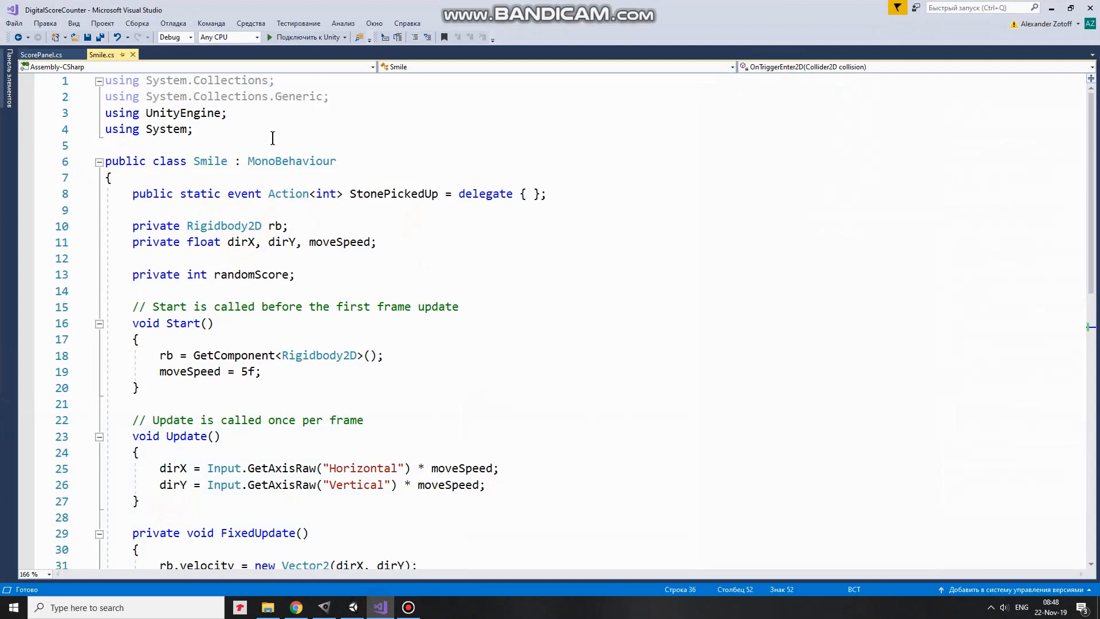
mouse_move(322, 211)
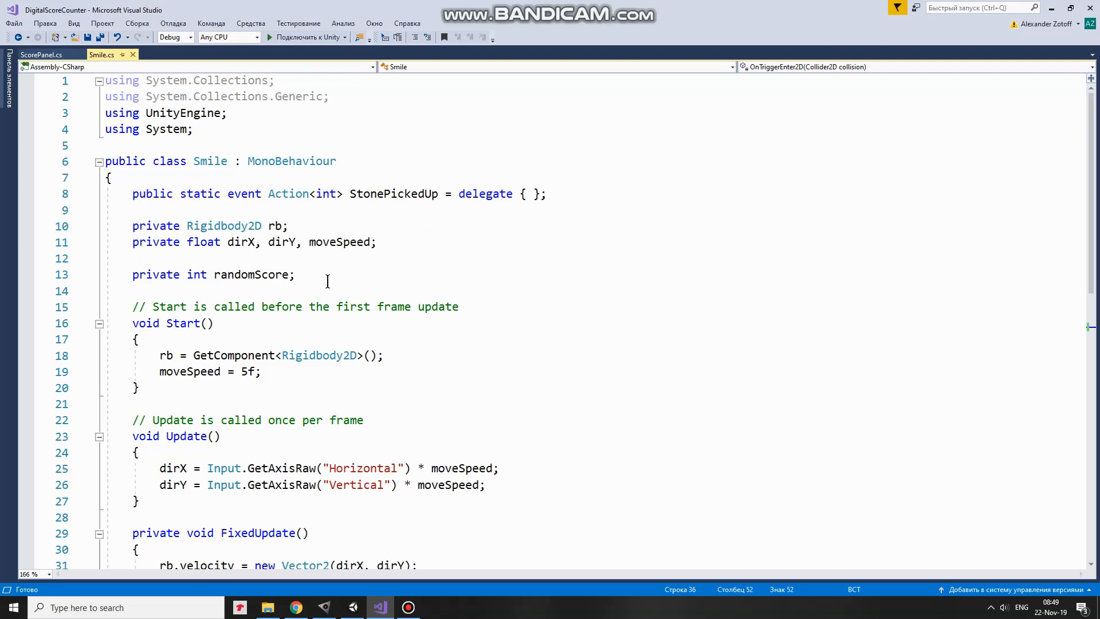
mouse_move(499, 296)
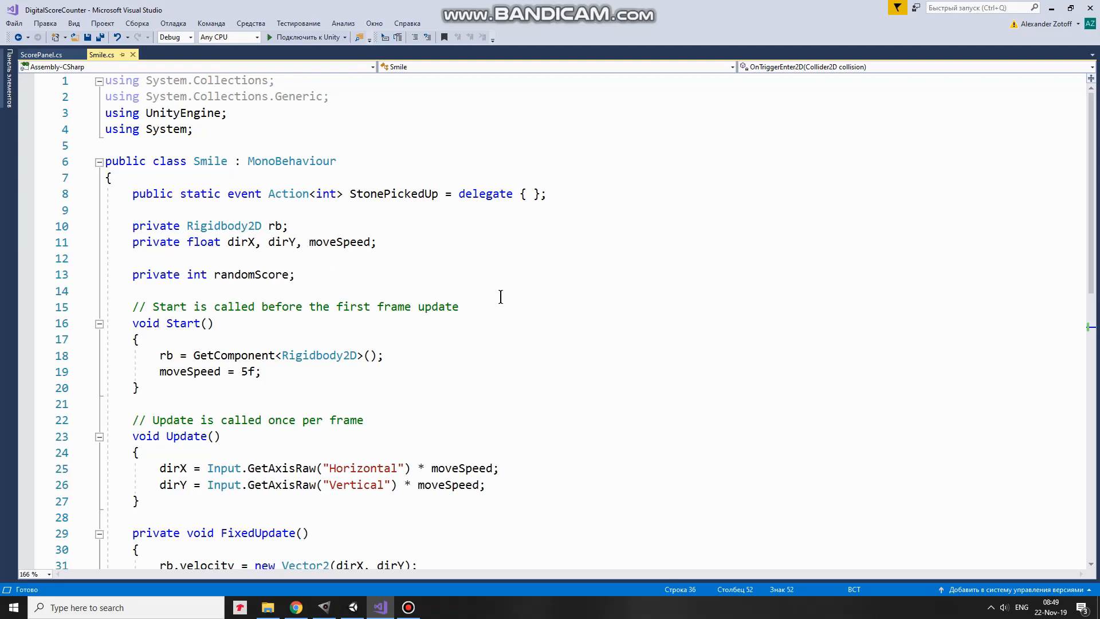
scroll("down", 3)
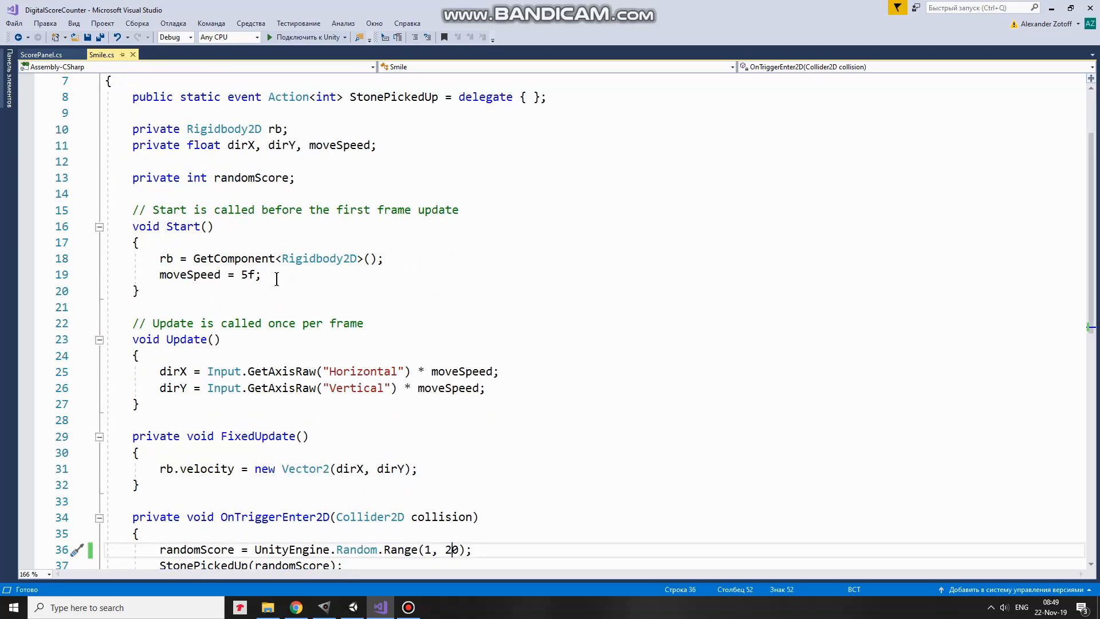
scroll("down", 3)
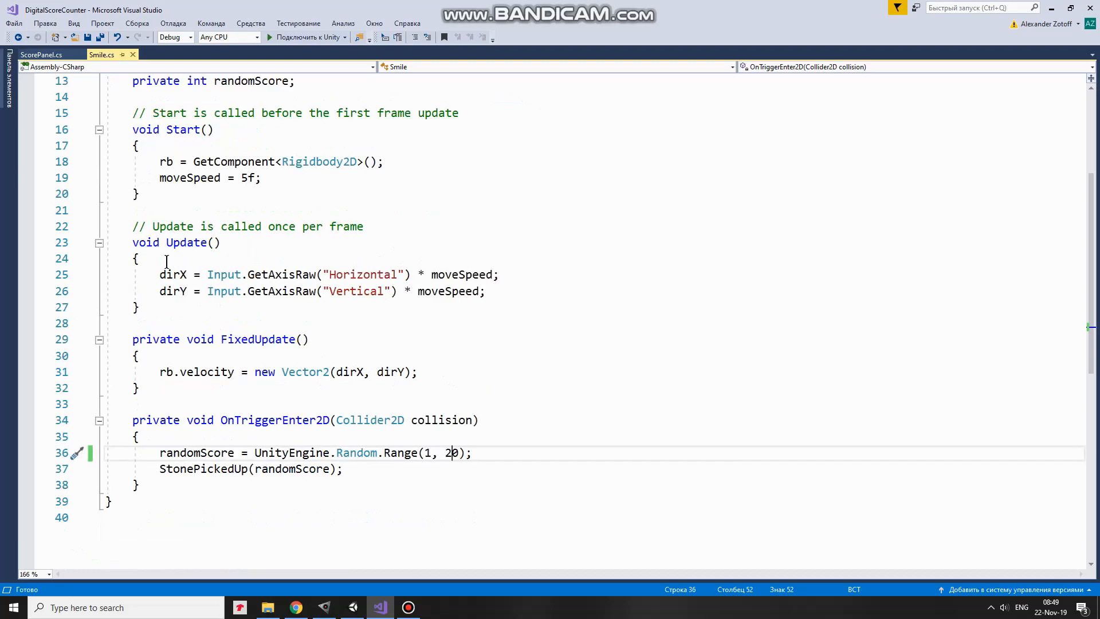
mouse_move(462, 274)
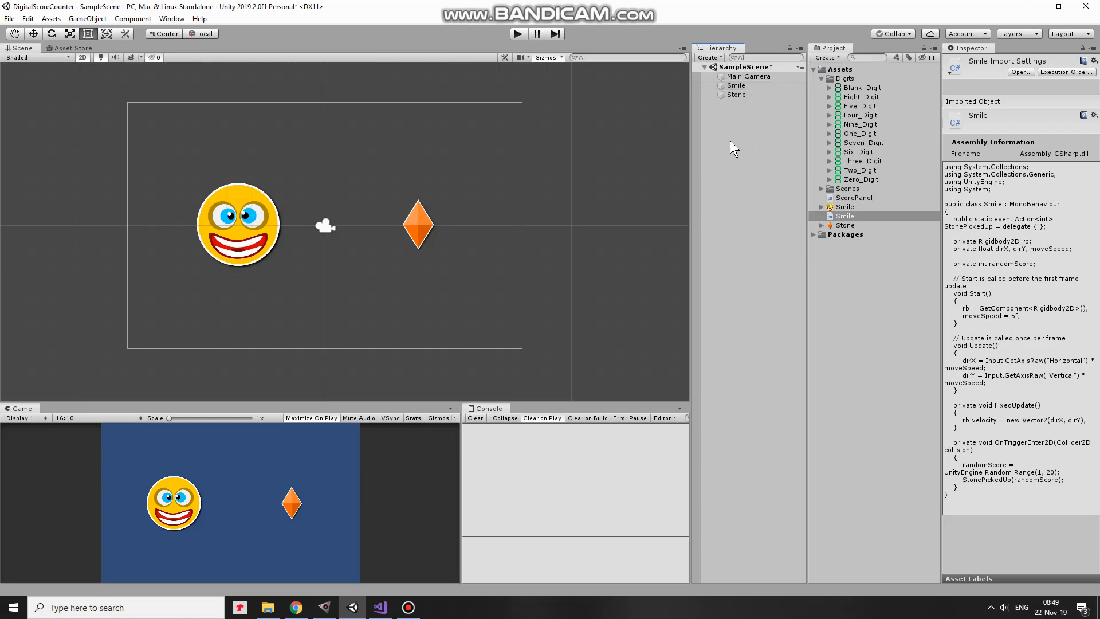
Create a Canvas with UI Scale Mode Scale With Screen Size at 800×600.
left_click(708, 57)
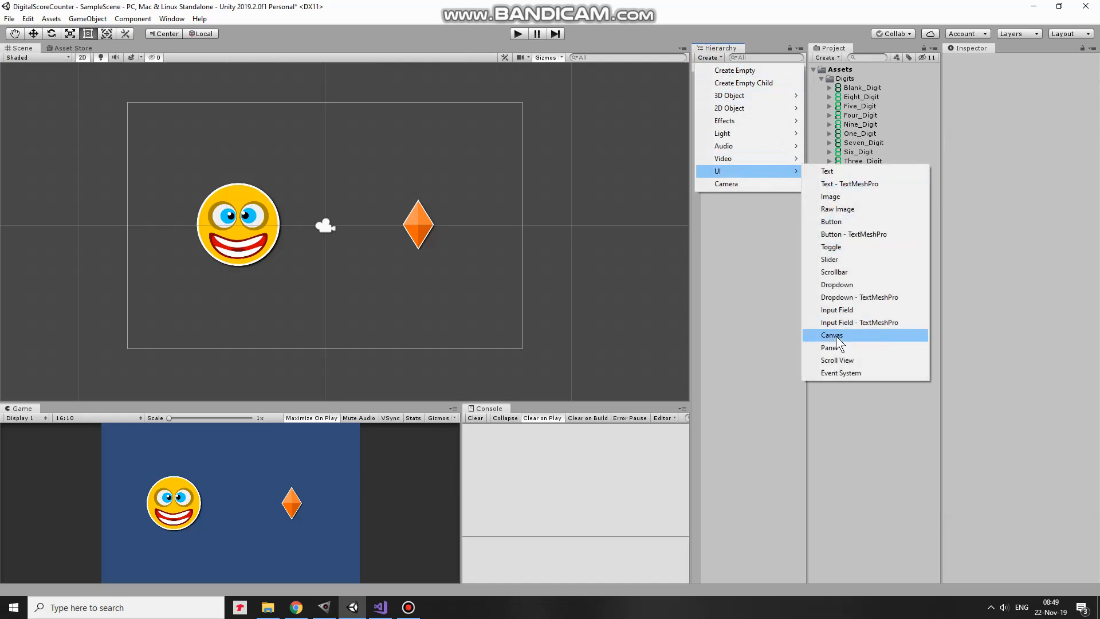
left_click(831, 334)
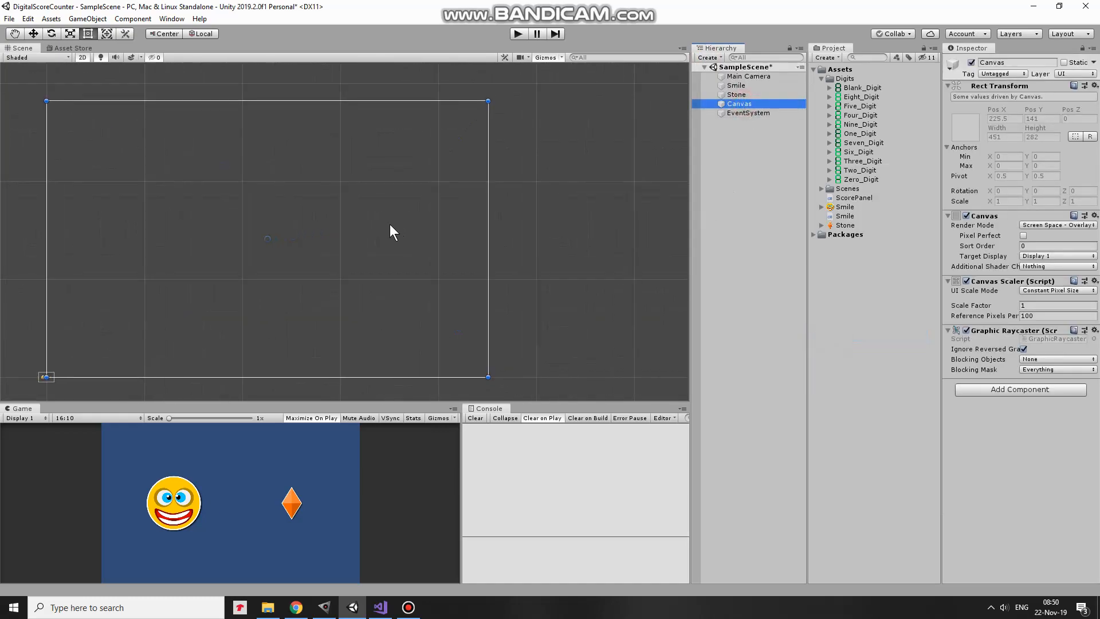
left_click(738, 103)
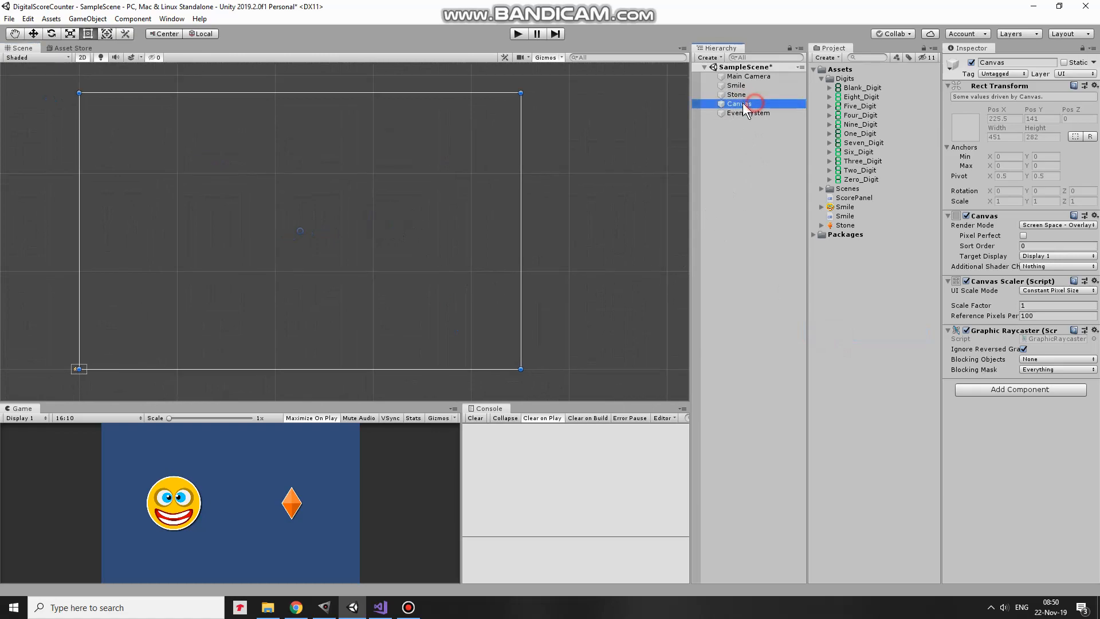
left_click(1056, 290)
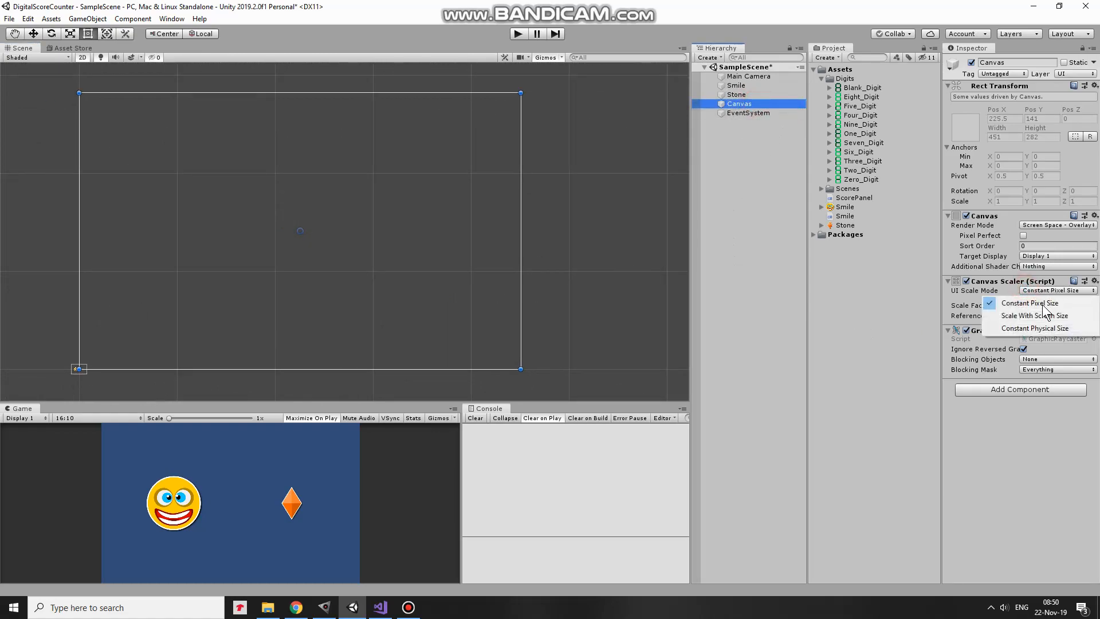
left_click(1034, 315)
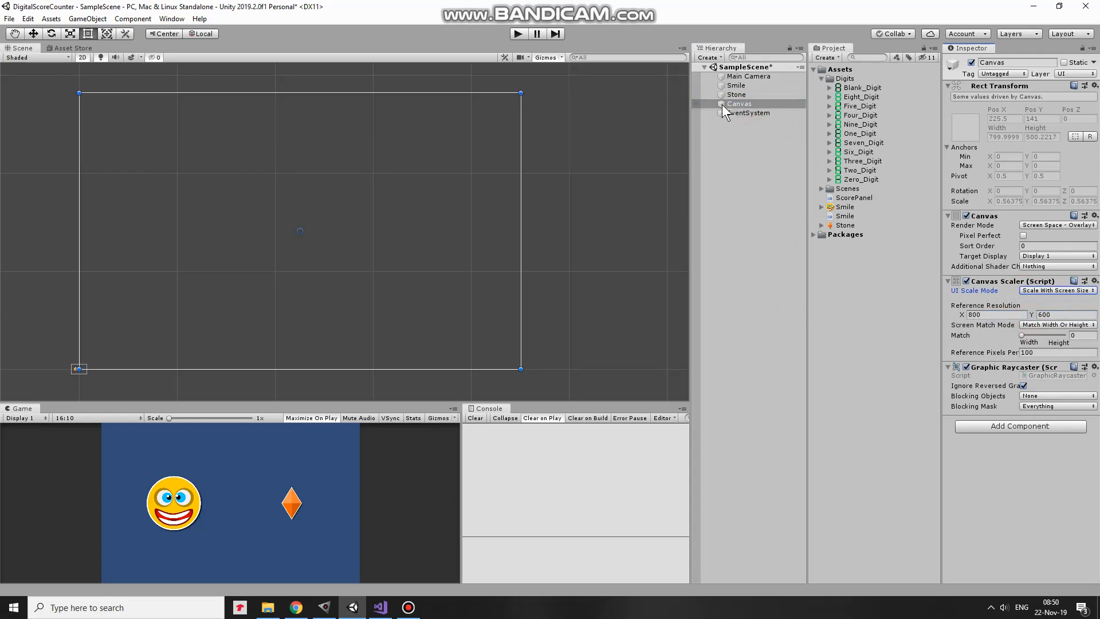
right_click(738, 103)
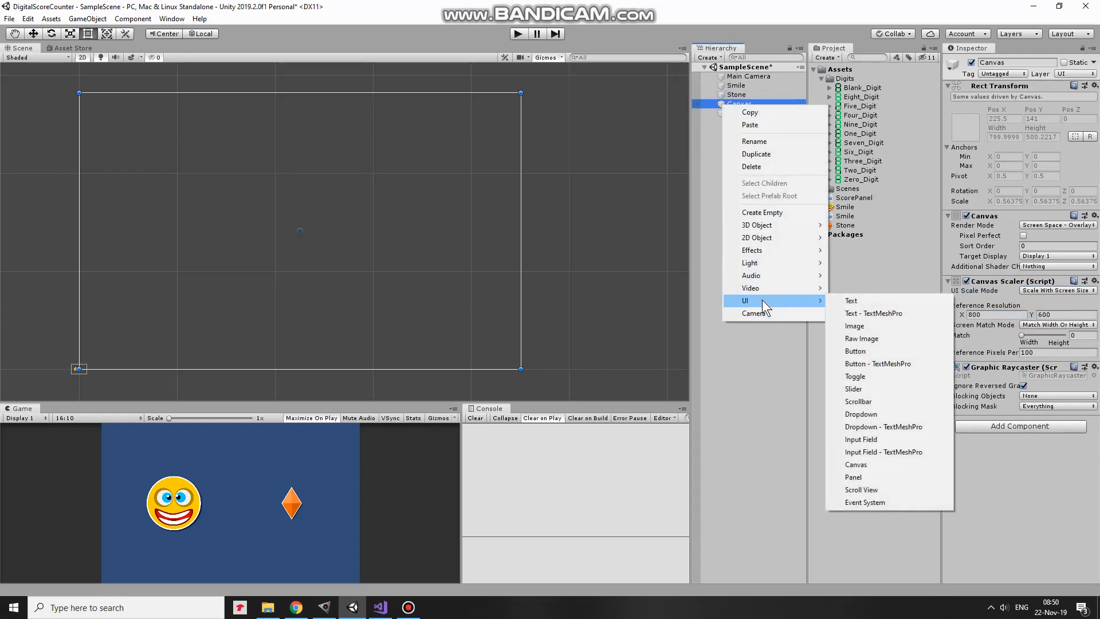
Add a panel named ScorePanel, resize it into a strip, and tint it black at about 0.39 alpha.
left_click(853, 477)
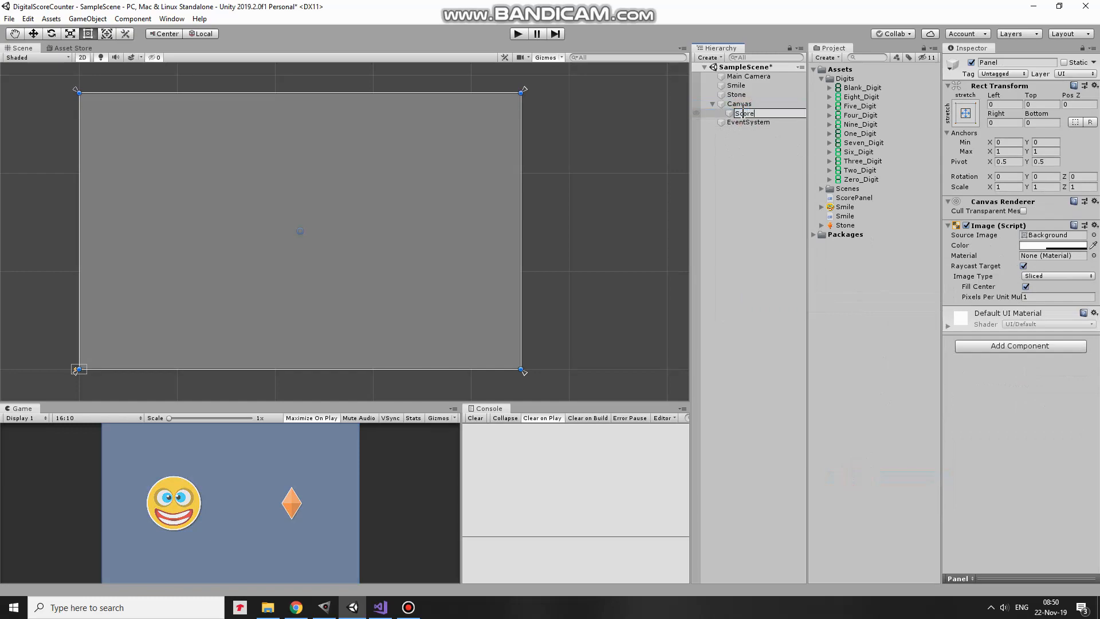
type("ScorePanel")
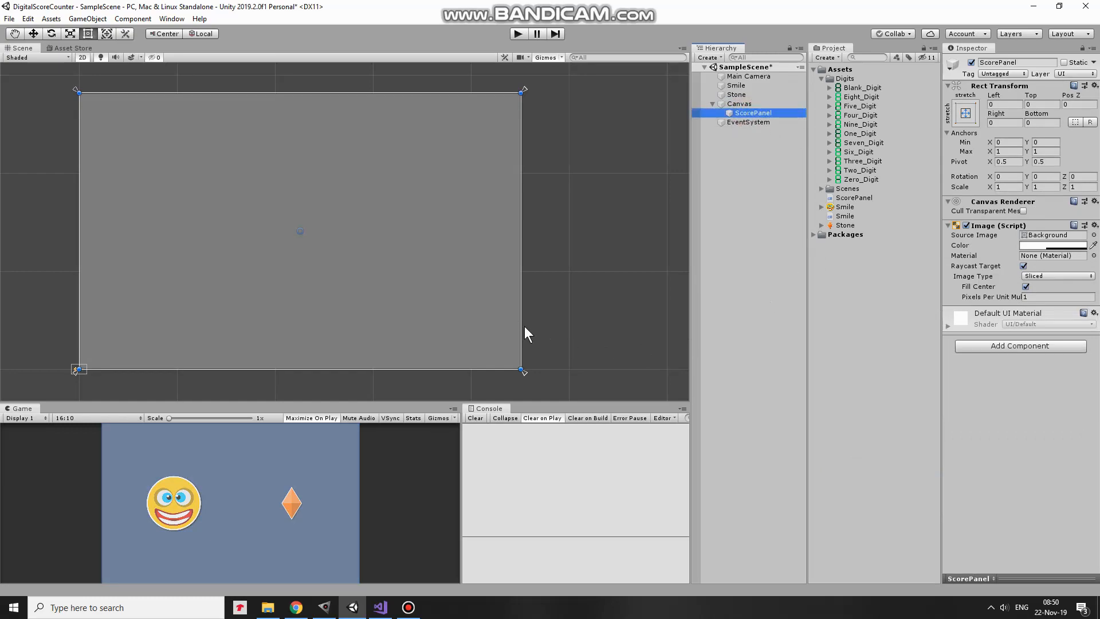
left_click_drag(522, 370, 227, 154)
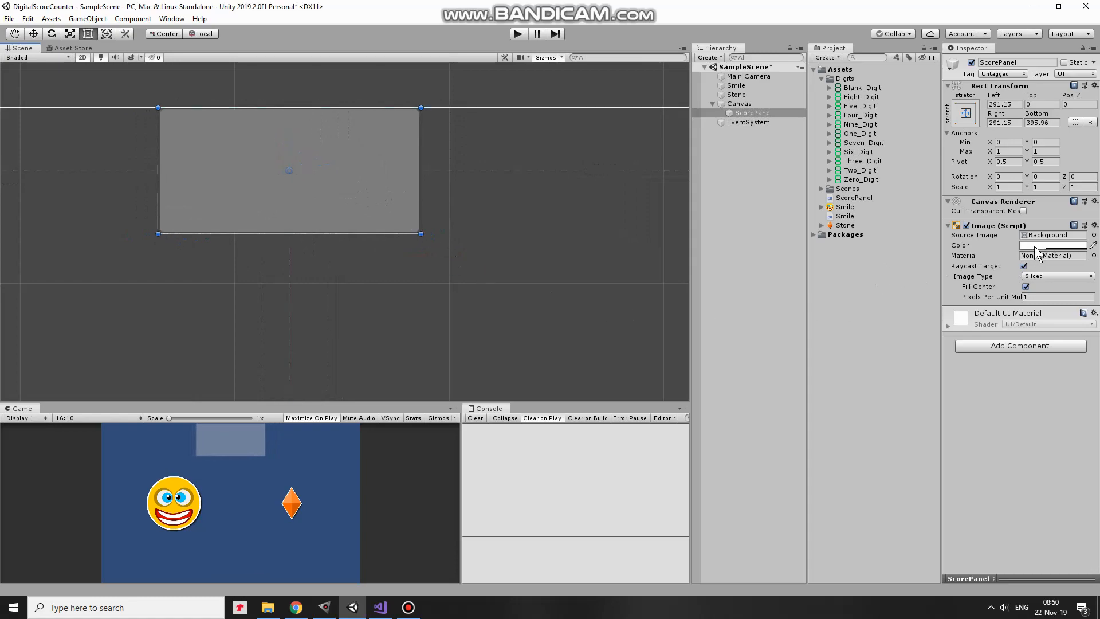
left_click(1052, 244)
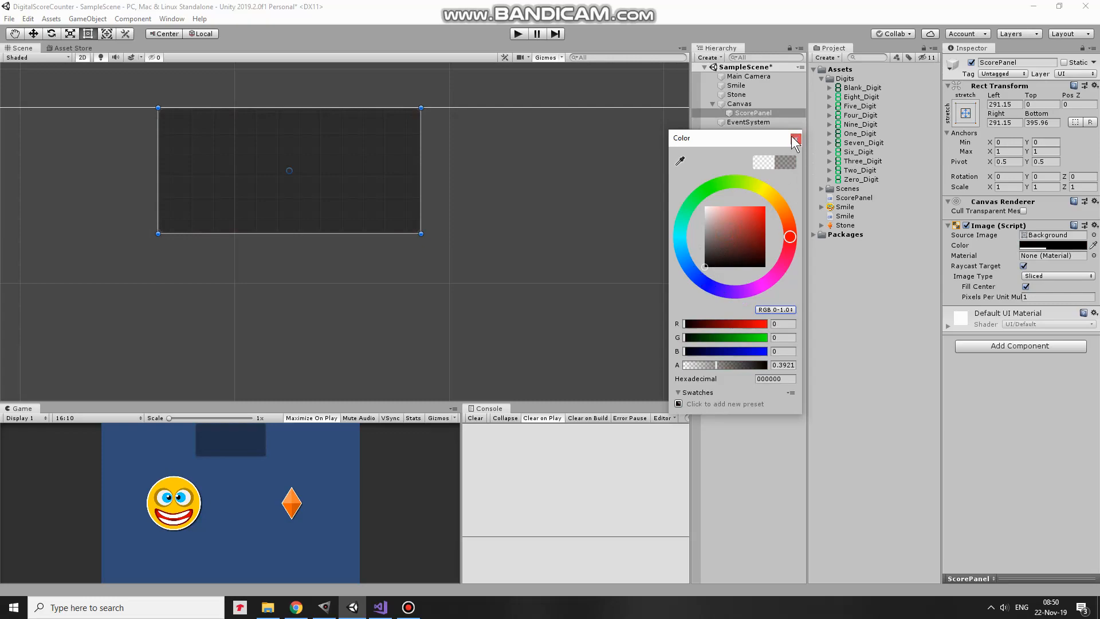
left_click(794, 138)
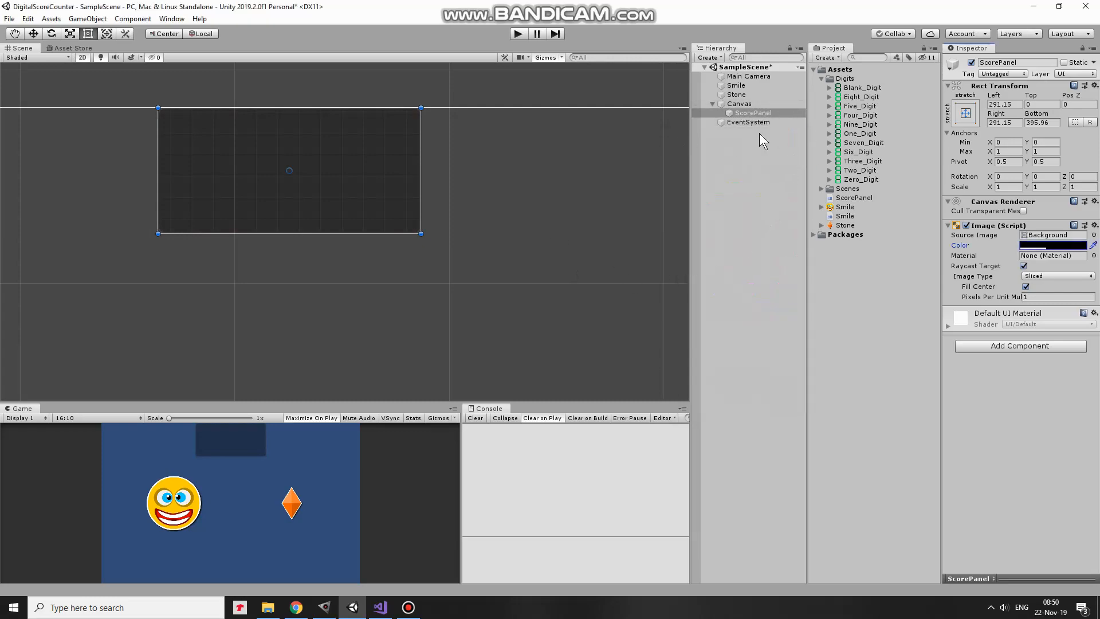
Add image Char1 under ScorePanel with Blank_Digit sprite, Preserve Aspect, sized to the left.
right_click(750, 112)
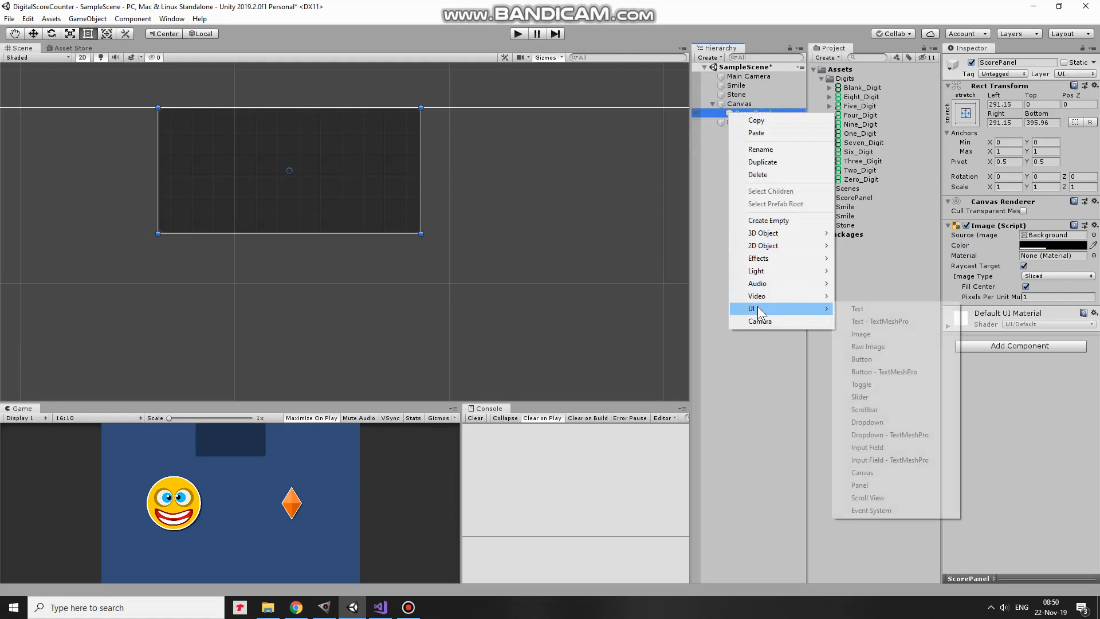
left_click(861, 334)
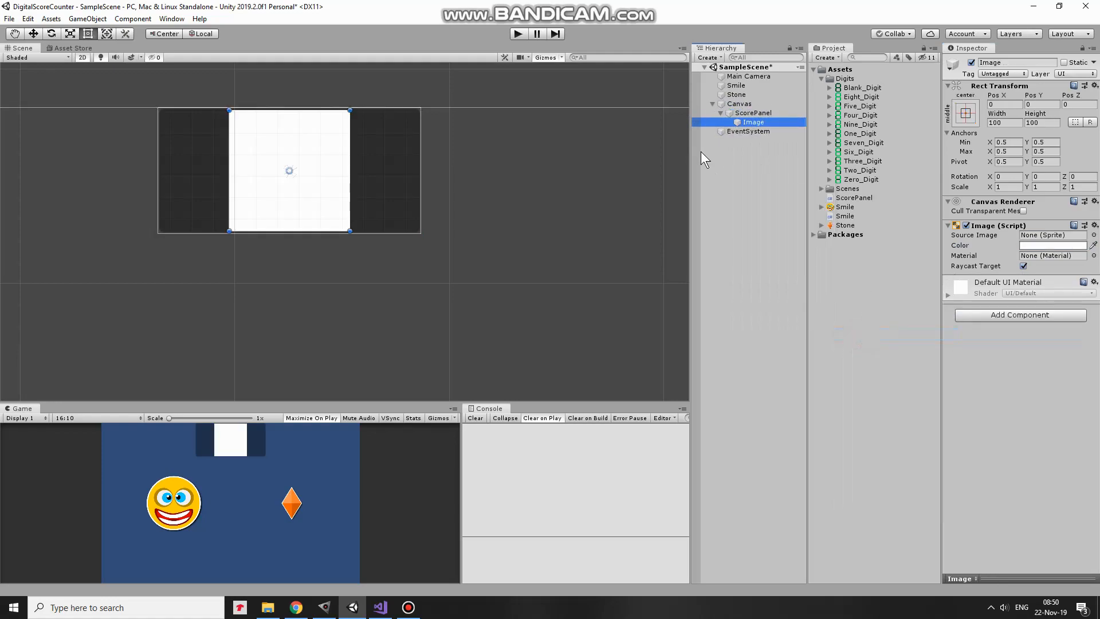
double_click(752, 122)
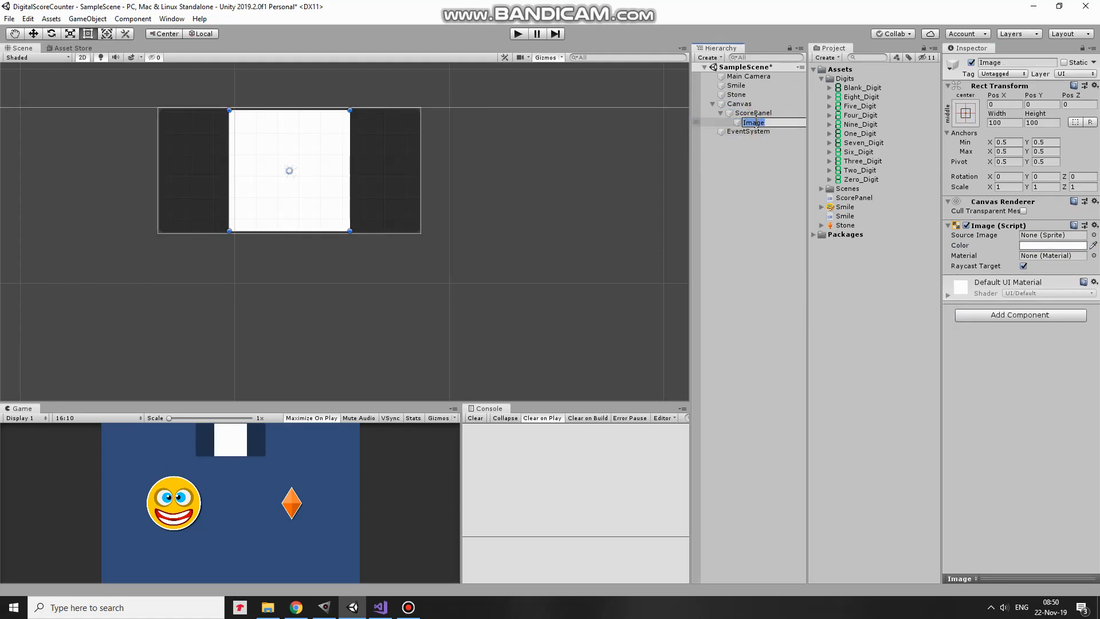
type("Char1")
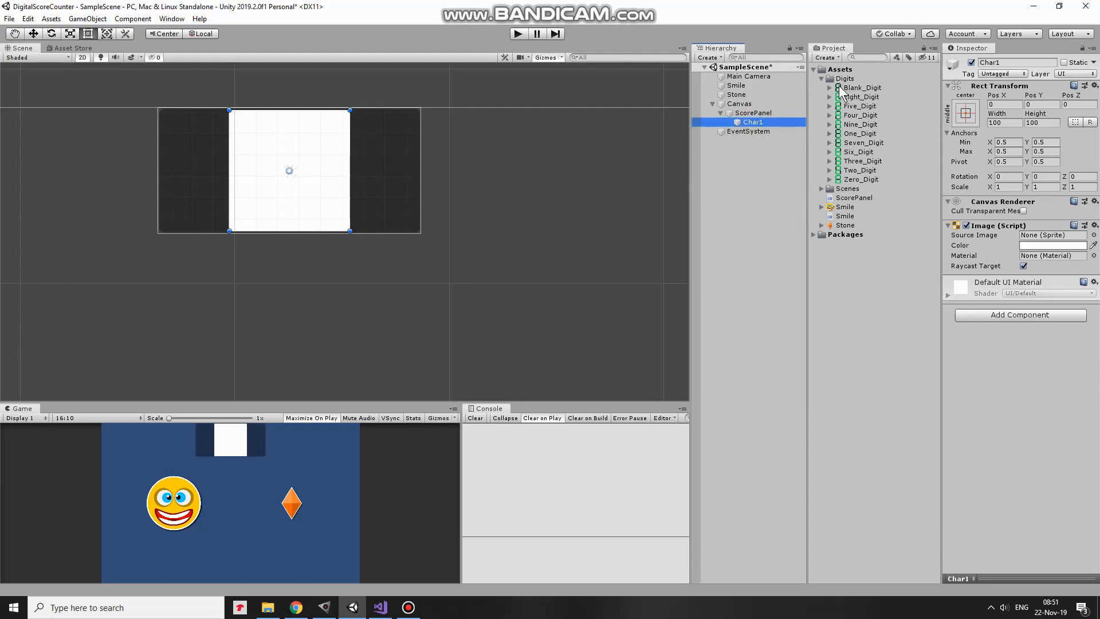
left_click(1050, 235)
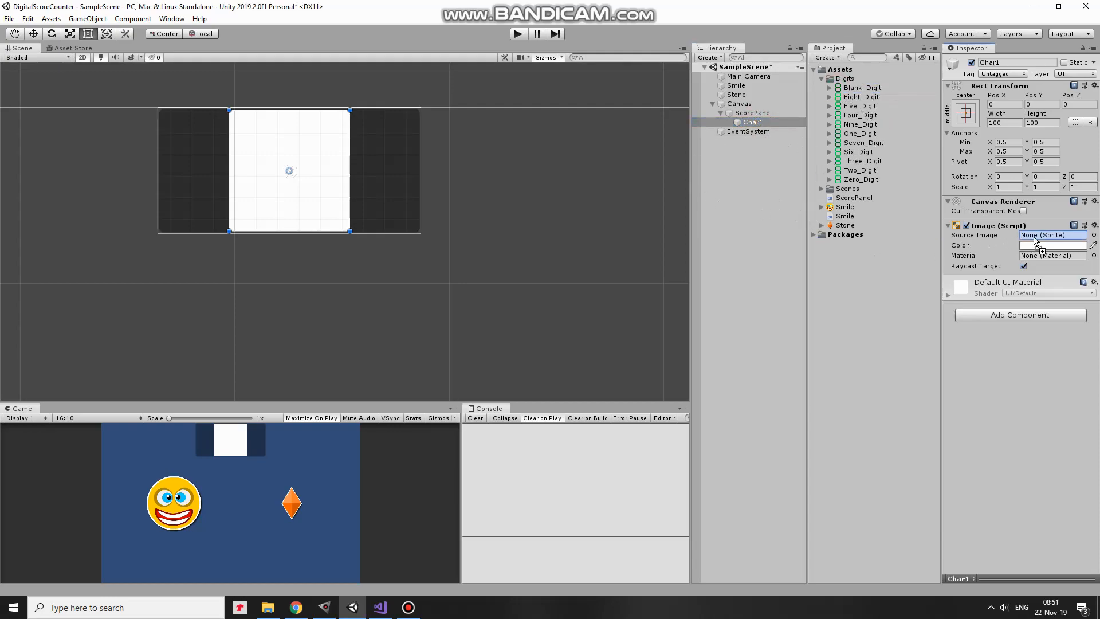
left_click(1051, 235)
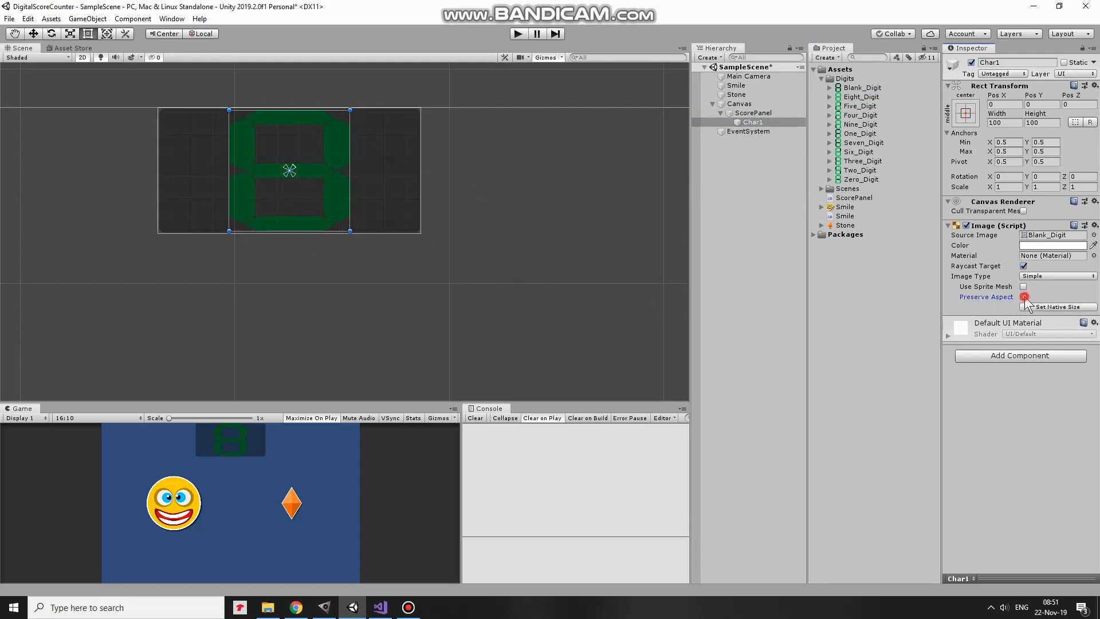
left_click(1024, 297)
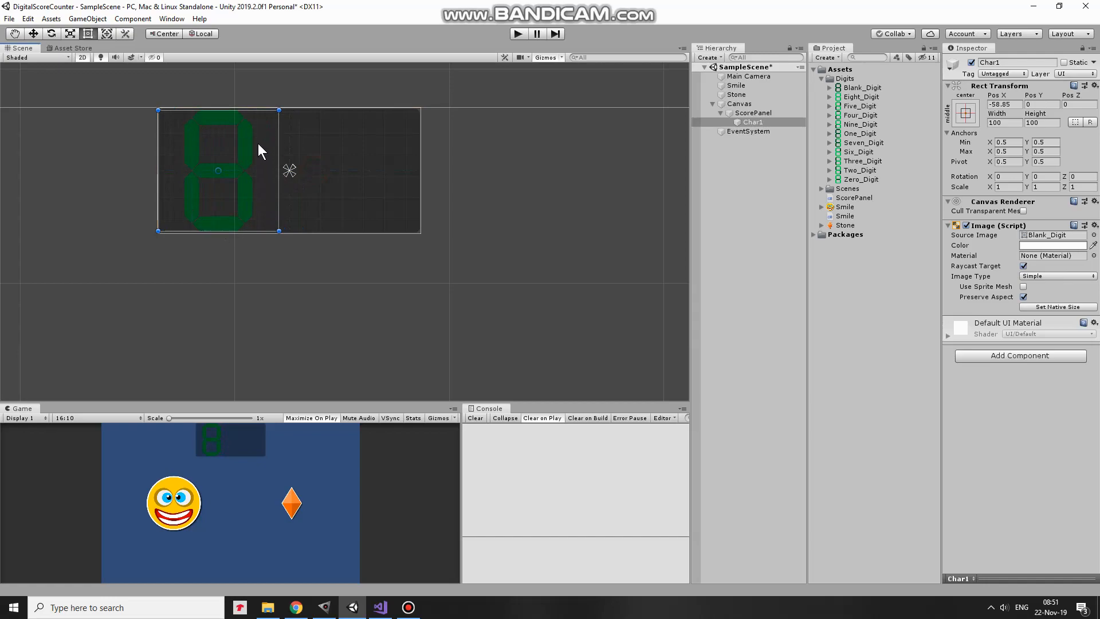
left_click(1002, 122)
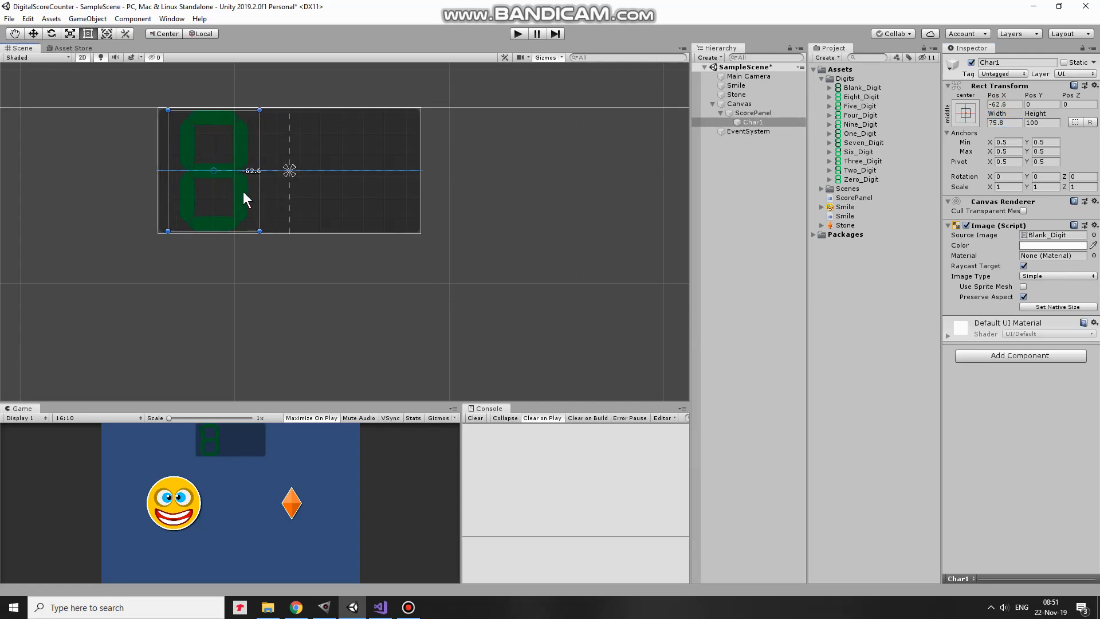
Duplicate Char1 into Char2 and Char3, placing them in the middle and right of ScorePanel.
left_click(752, 121)
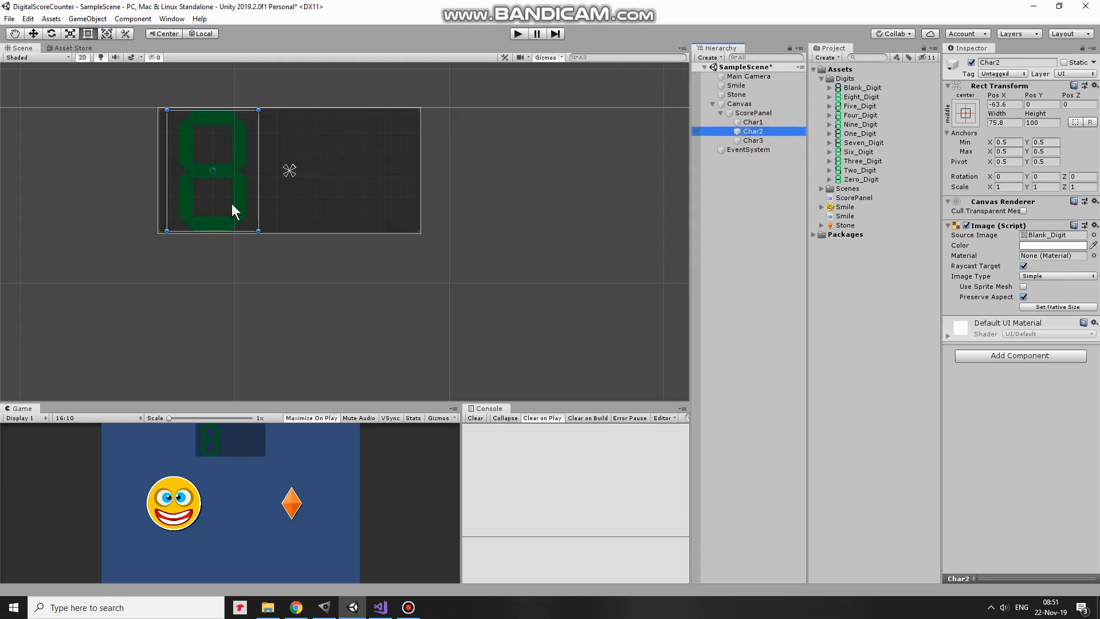
left_click(752, 140)
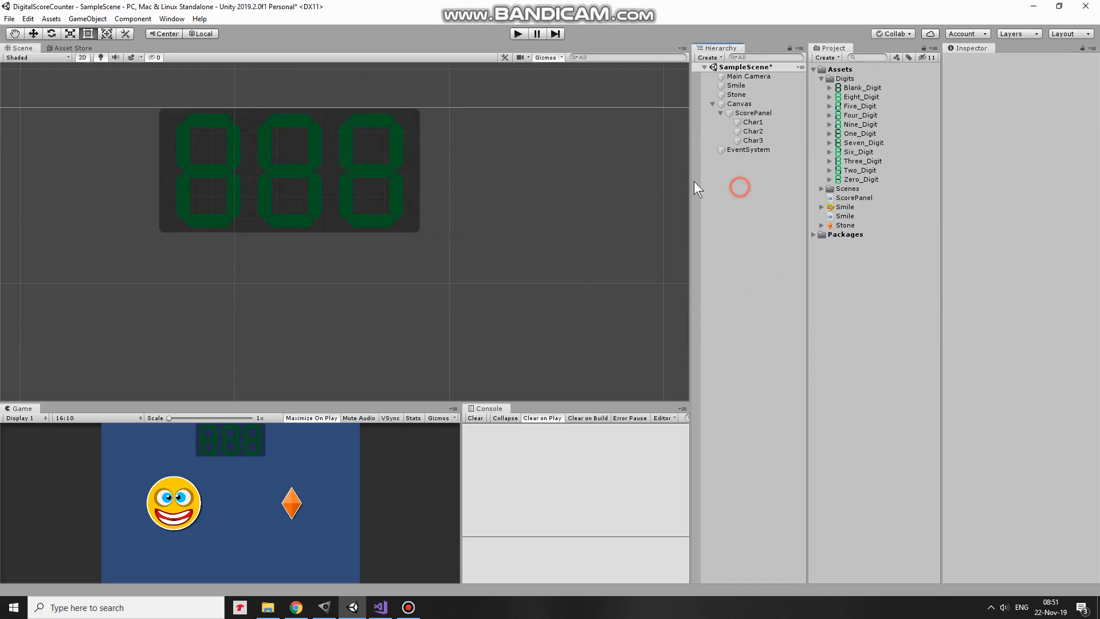
left_click(753, 113)
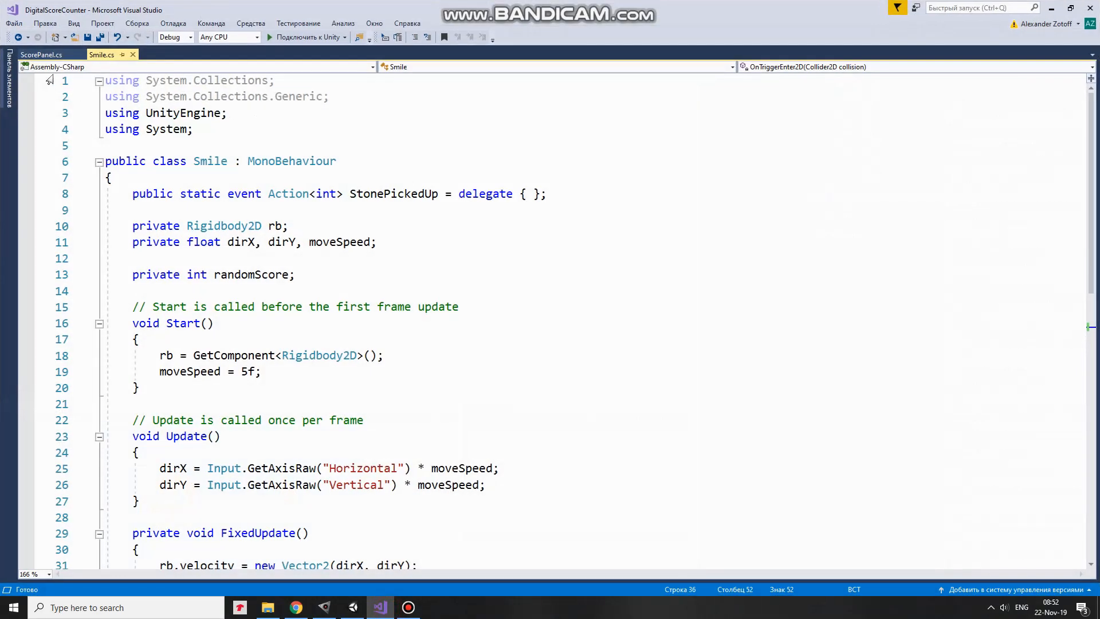
Switch to the ScorePanel.cs tab in Visual Studio.
left_click(41, 55)
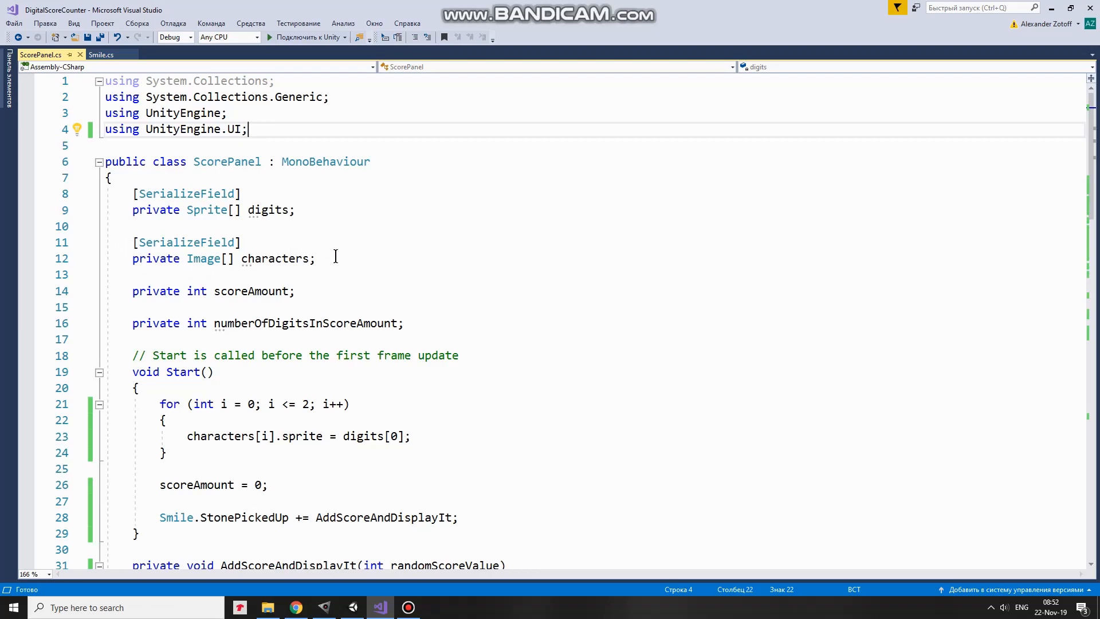
mouse_move(207, 274)
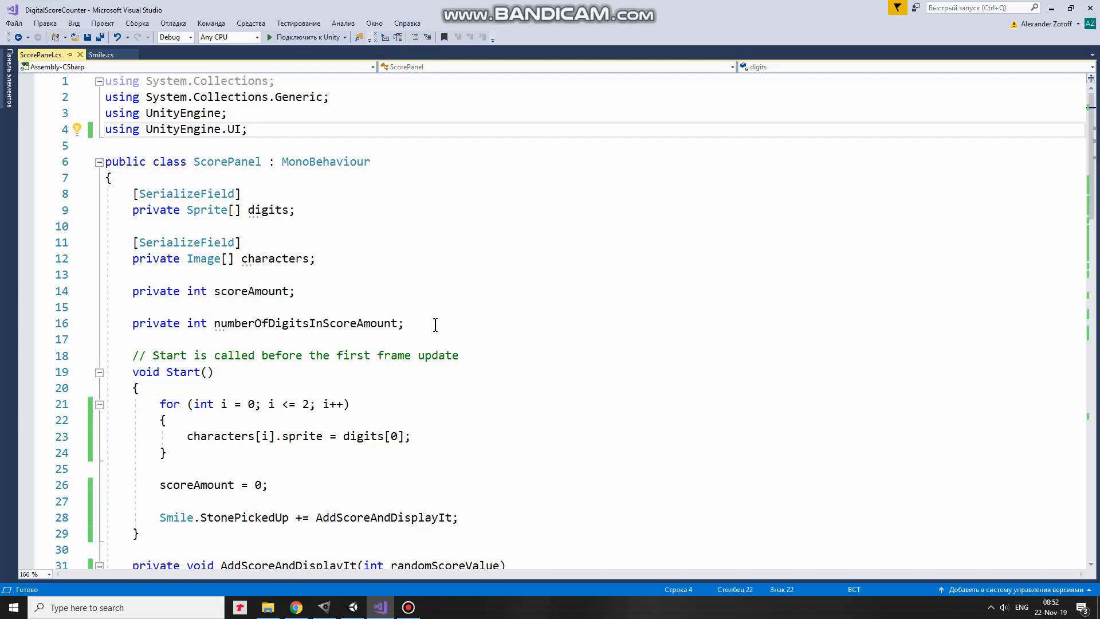
scroll("down", 3)
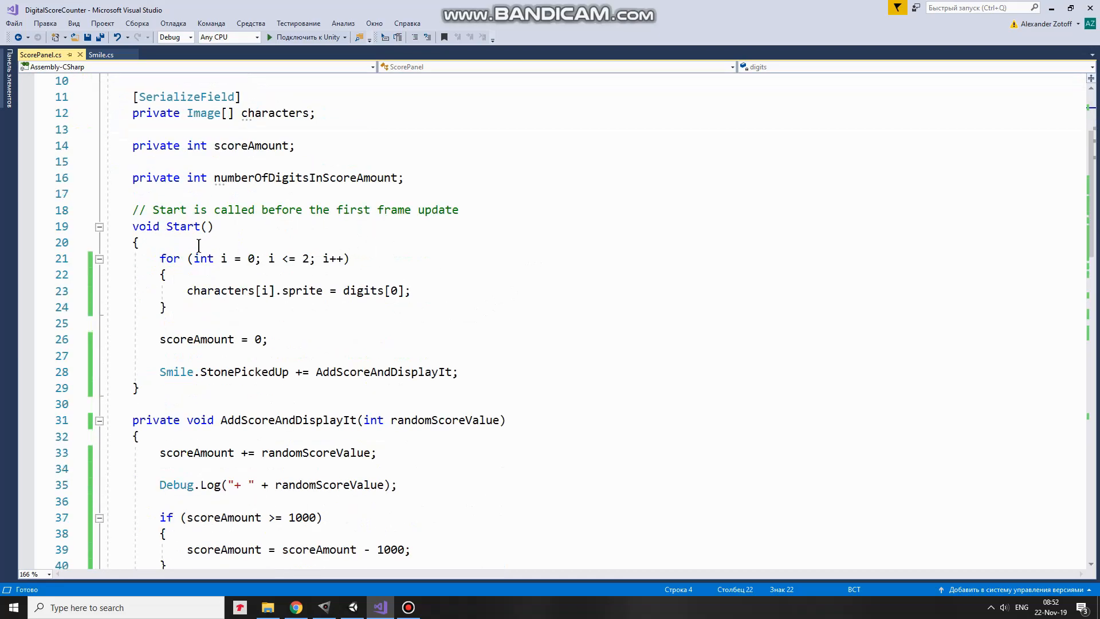
mouse_move(319, 306)
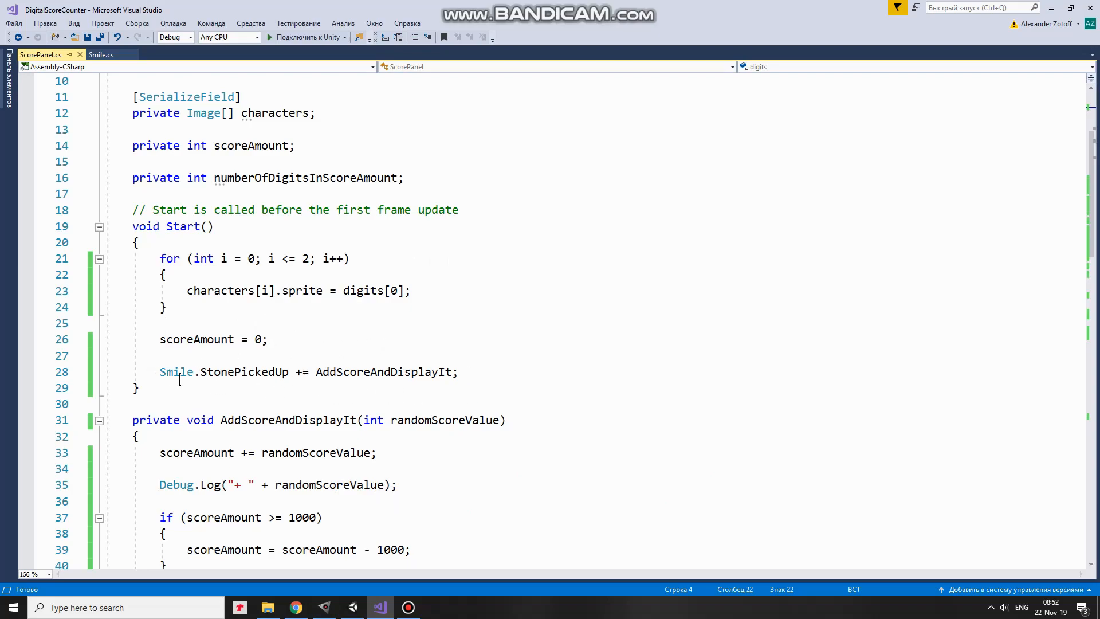
mouse_move(219, 389)
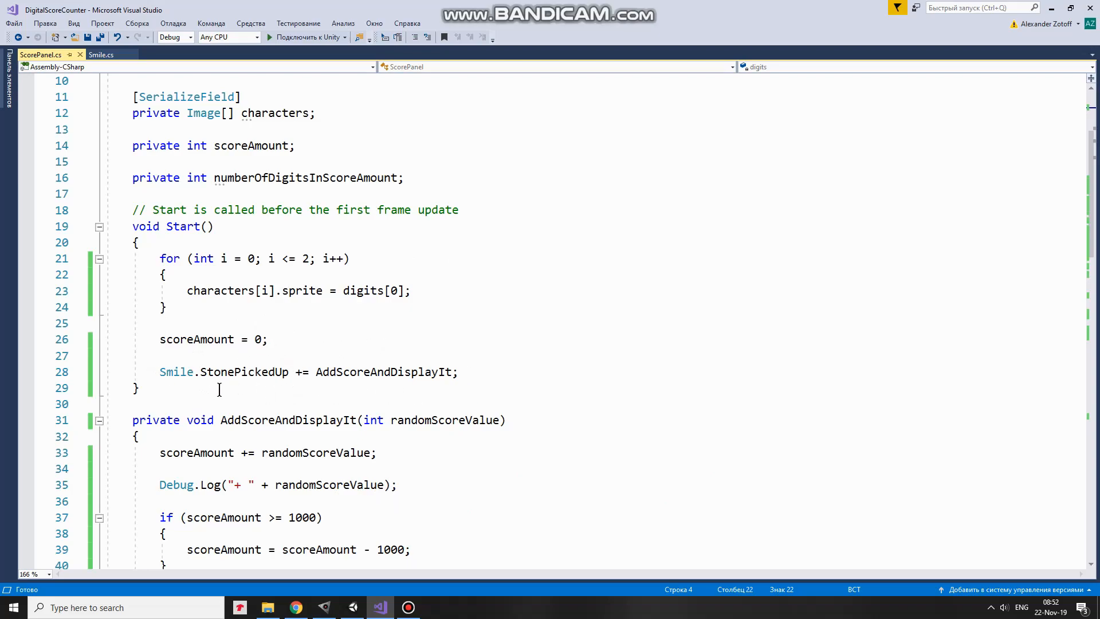
mouse_move(278, 394)
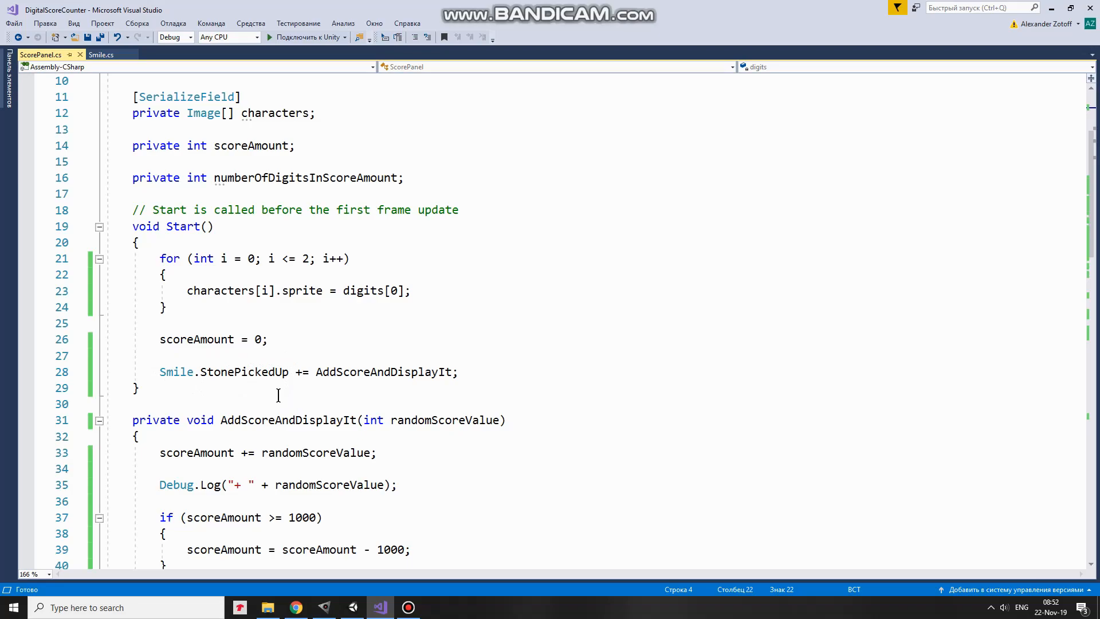
mouse_move(347, 349)
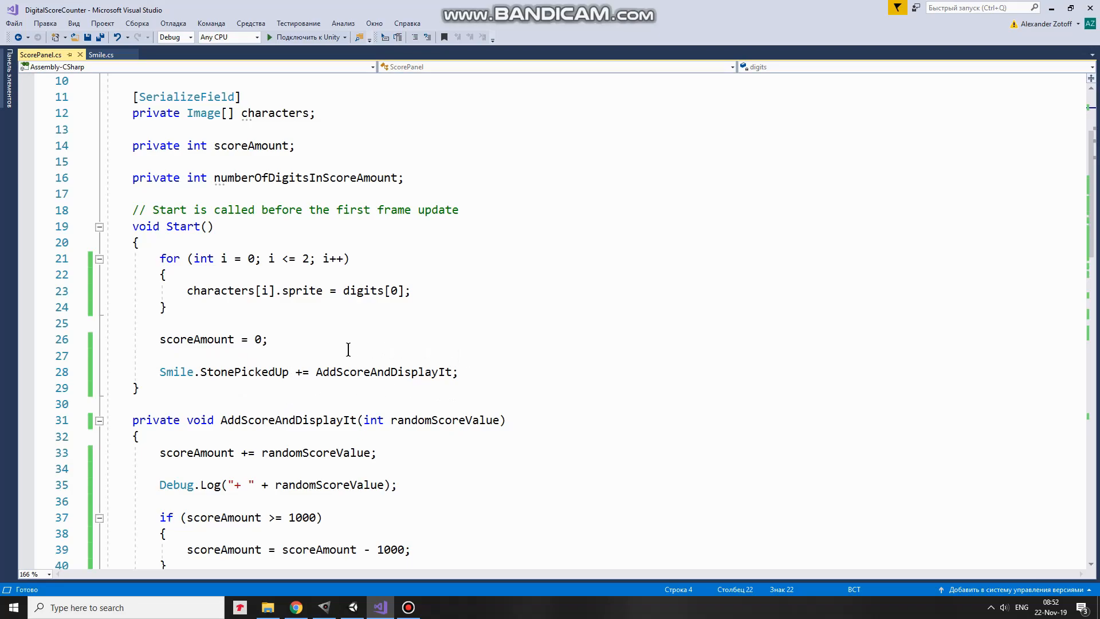
mouse_move(499, 326)
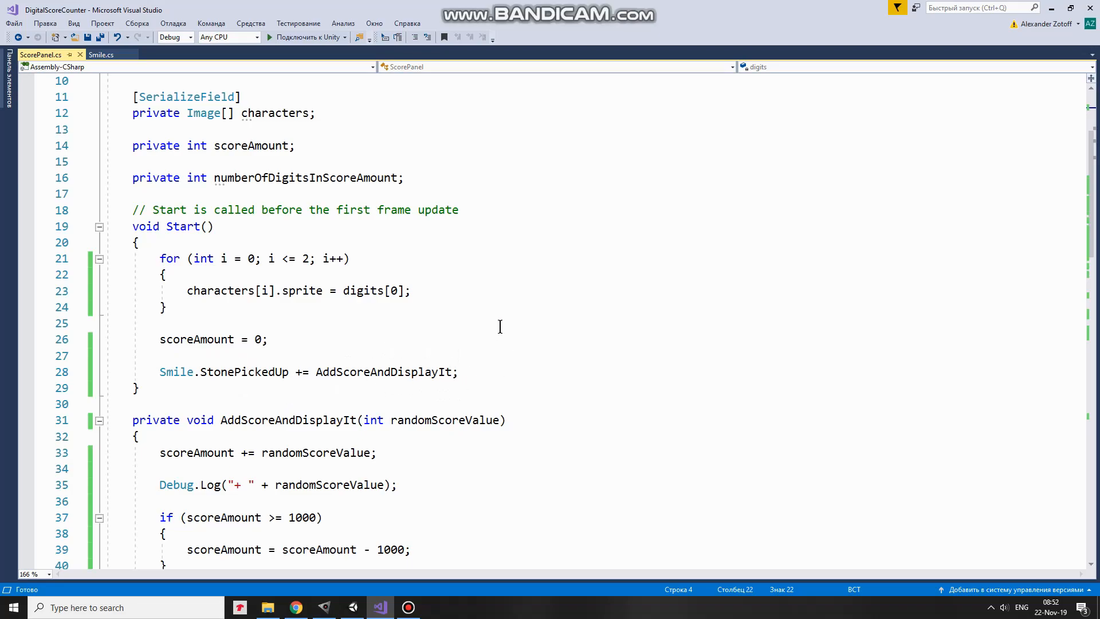
scroll("down", 3)
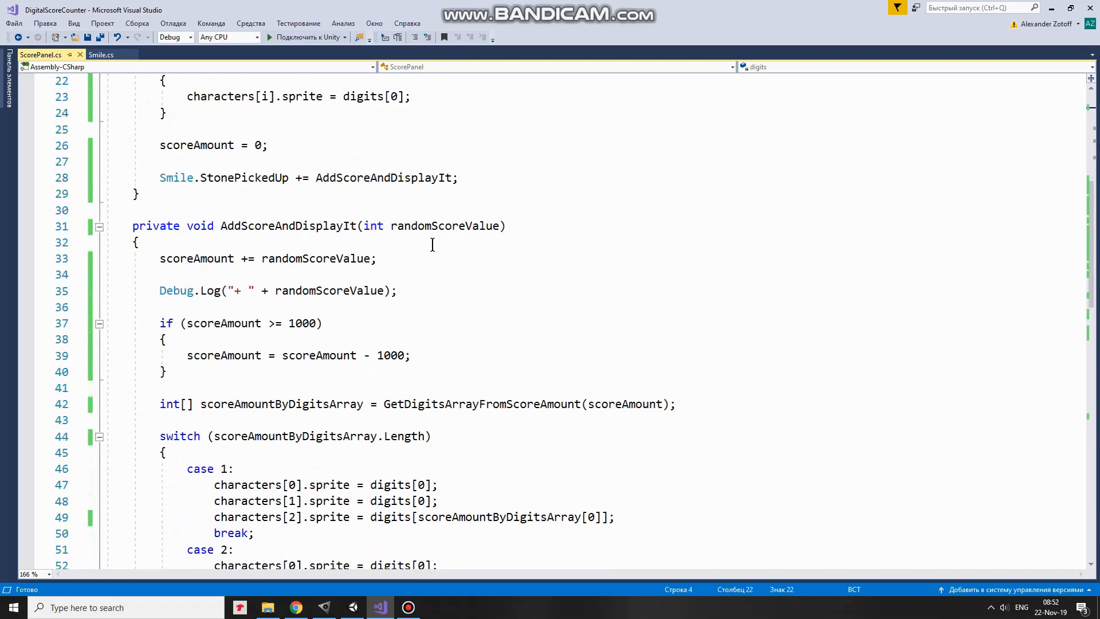
mouse_move(364, 225)
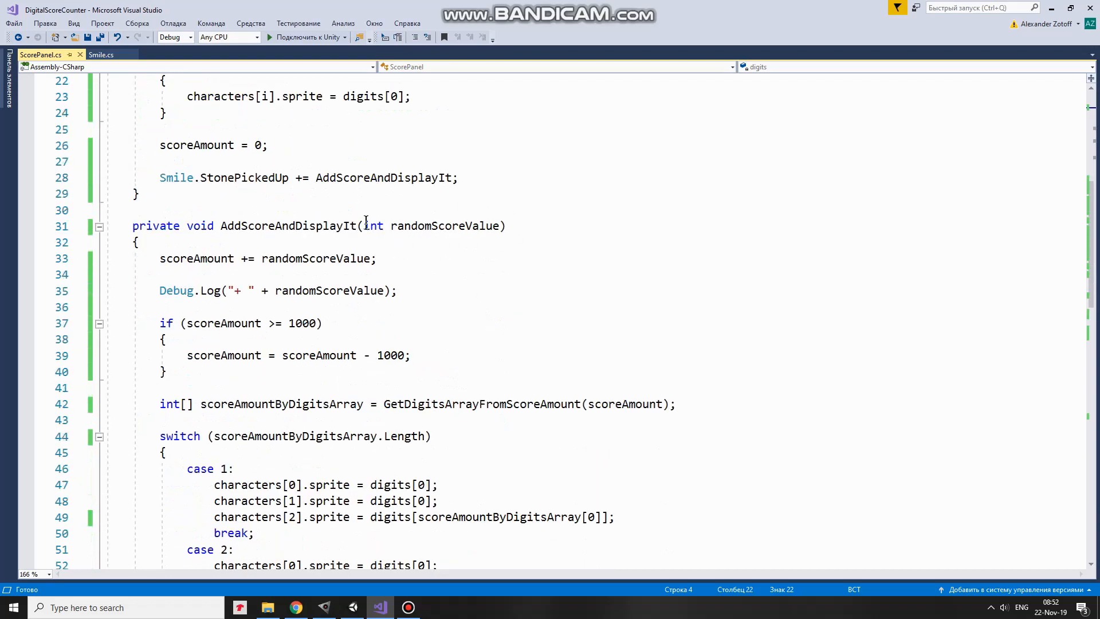
left_click(100, 54)
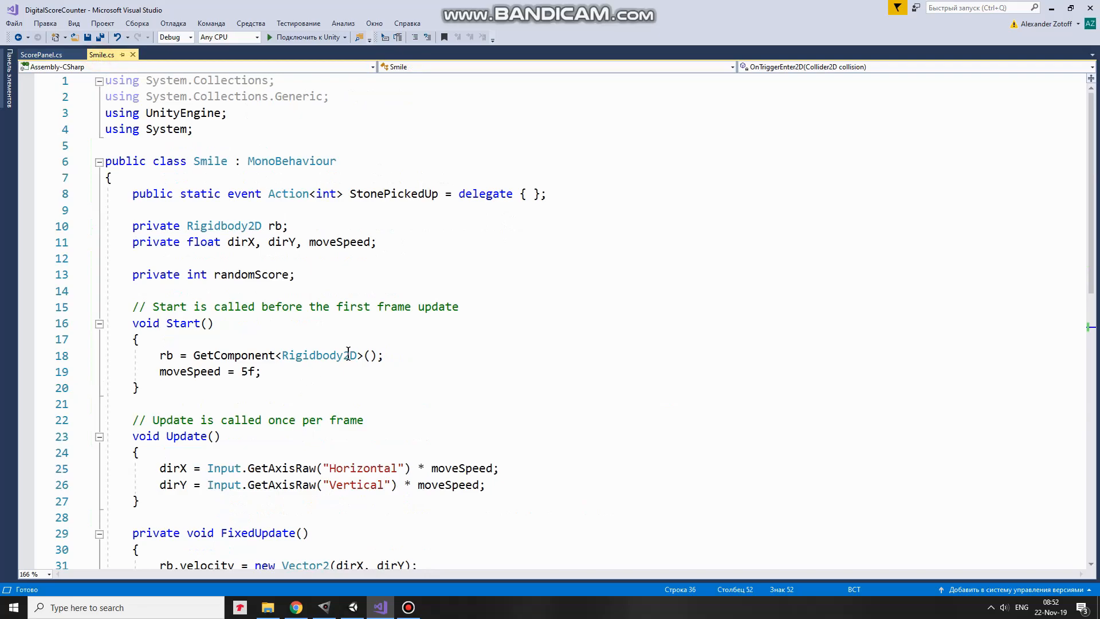
scroll("down", 3)
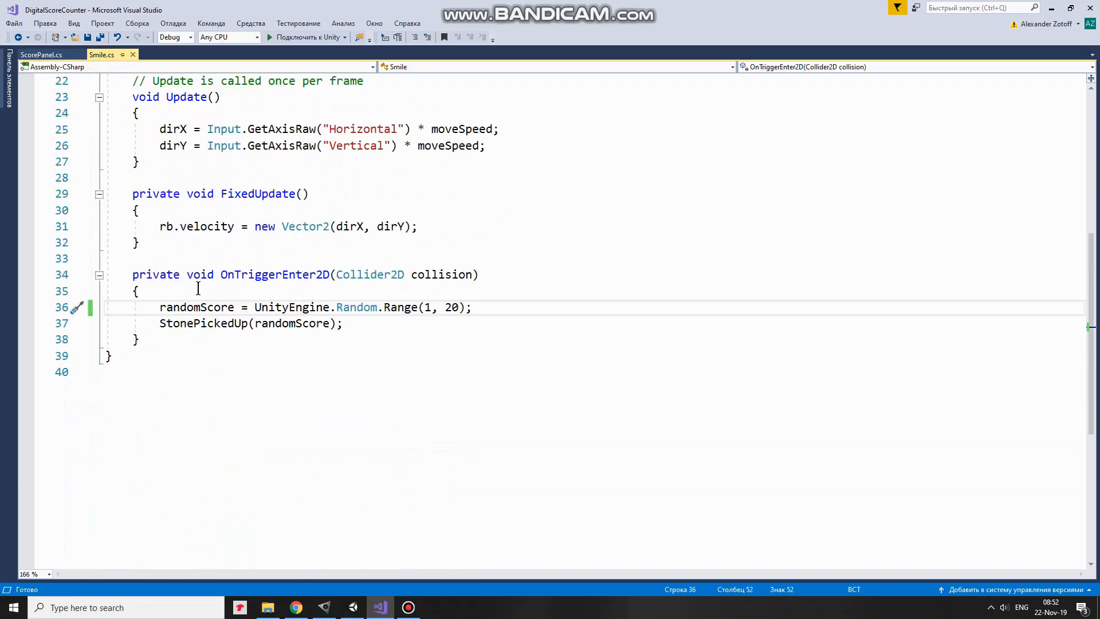
mouse_move(149, 137)
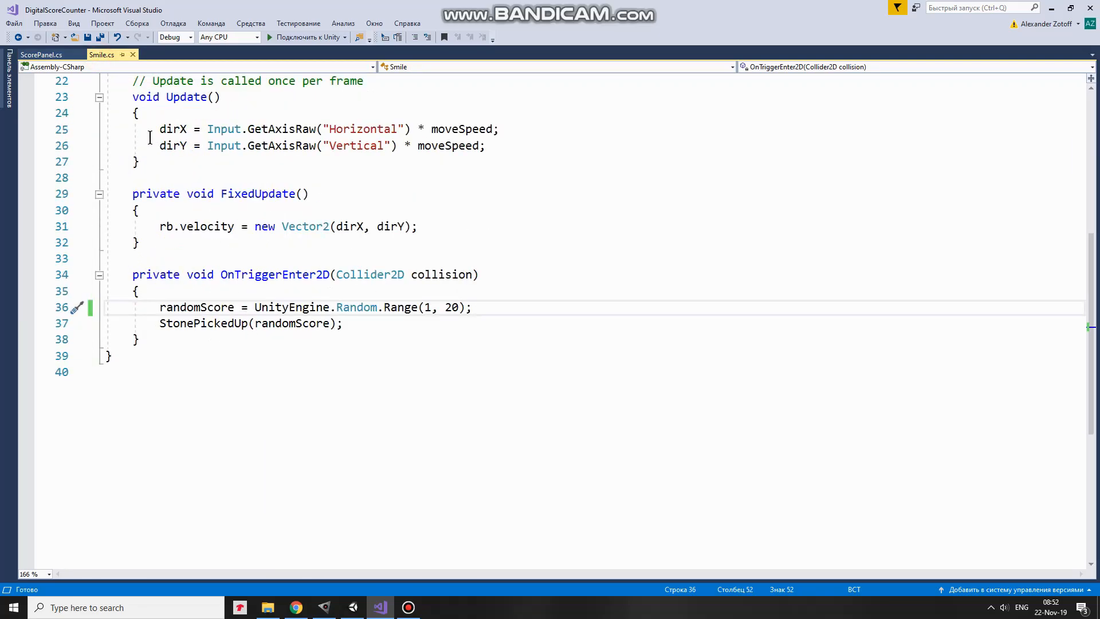
left_click(40, 55)
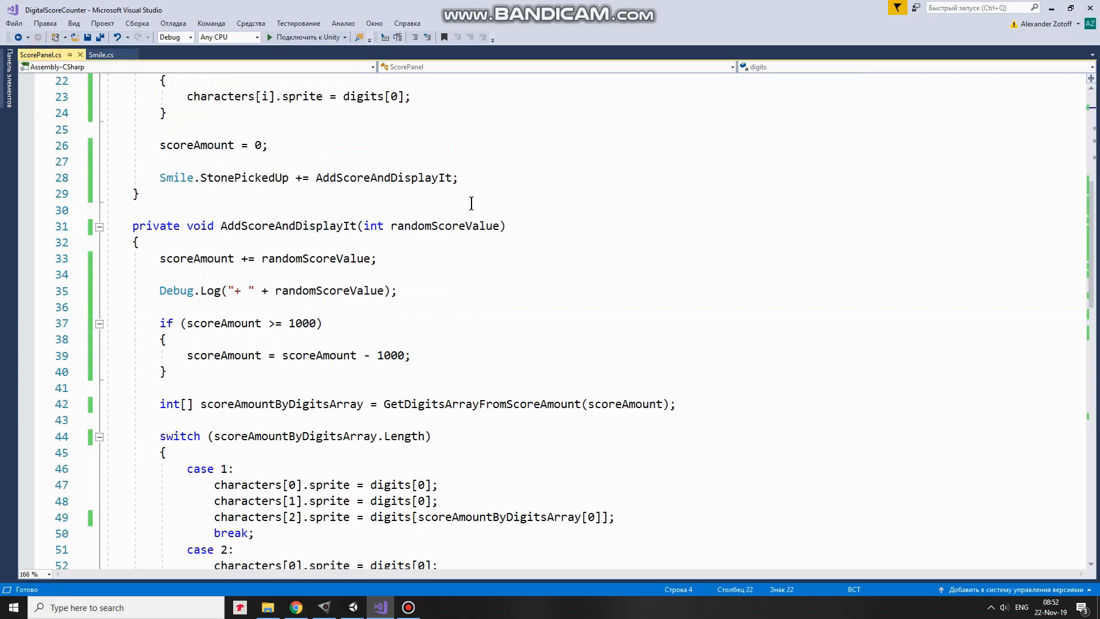
mouse_move(377, 281)
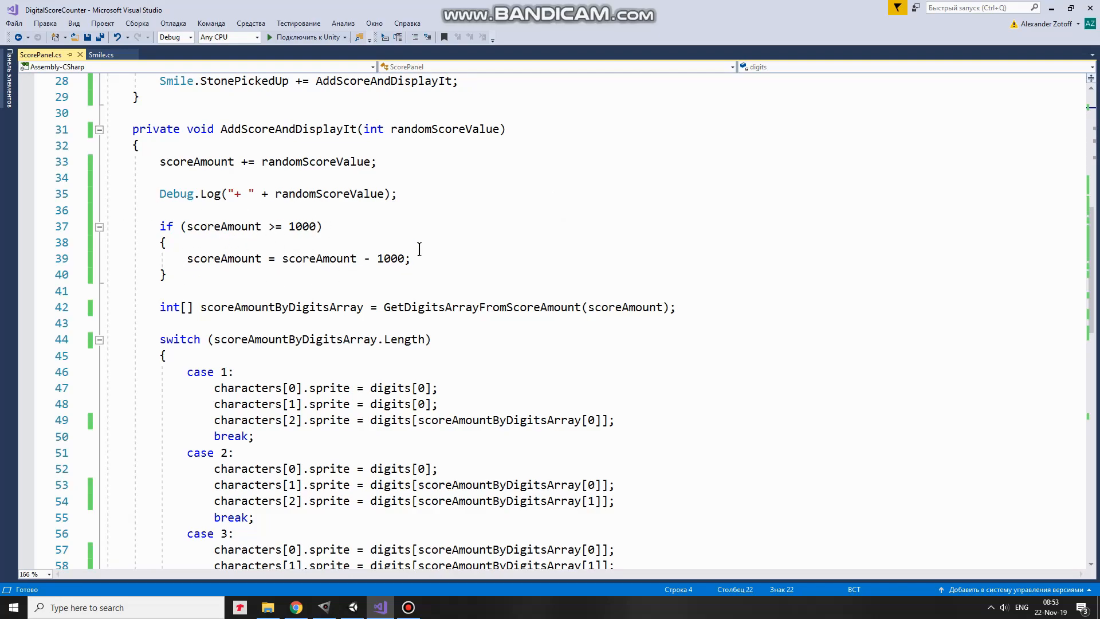
mouse_move(413, 275)
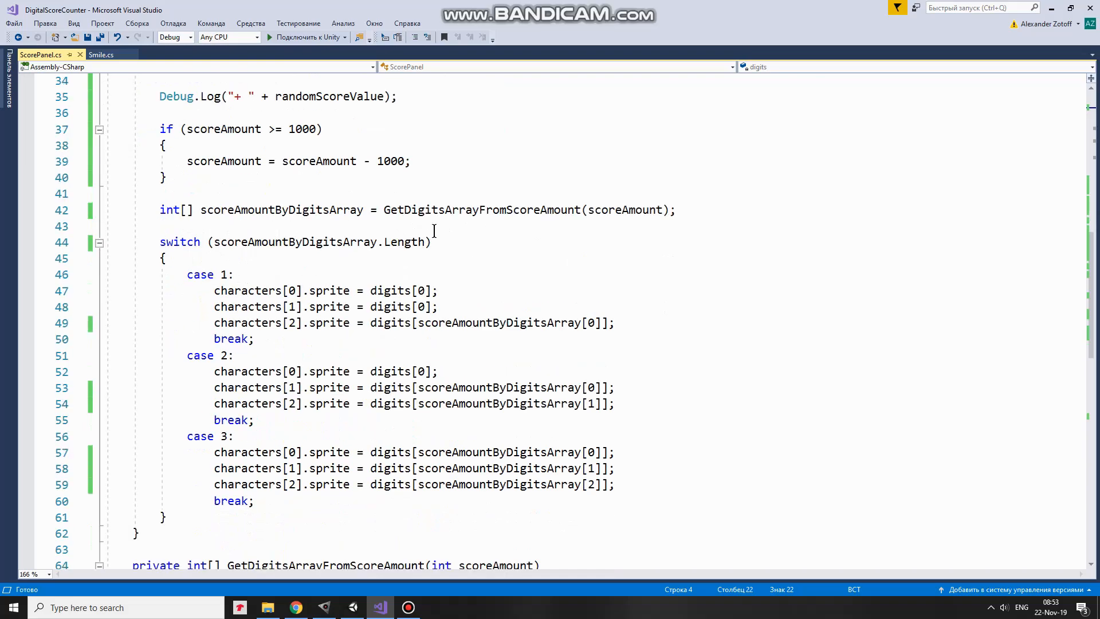
scroll("up", 3)
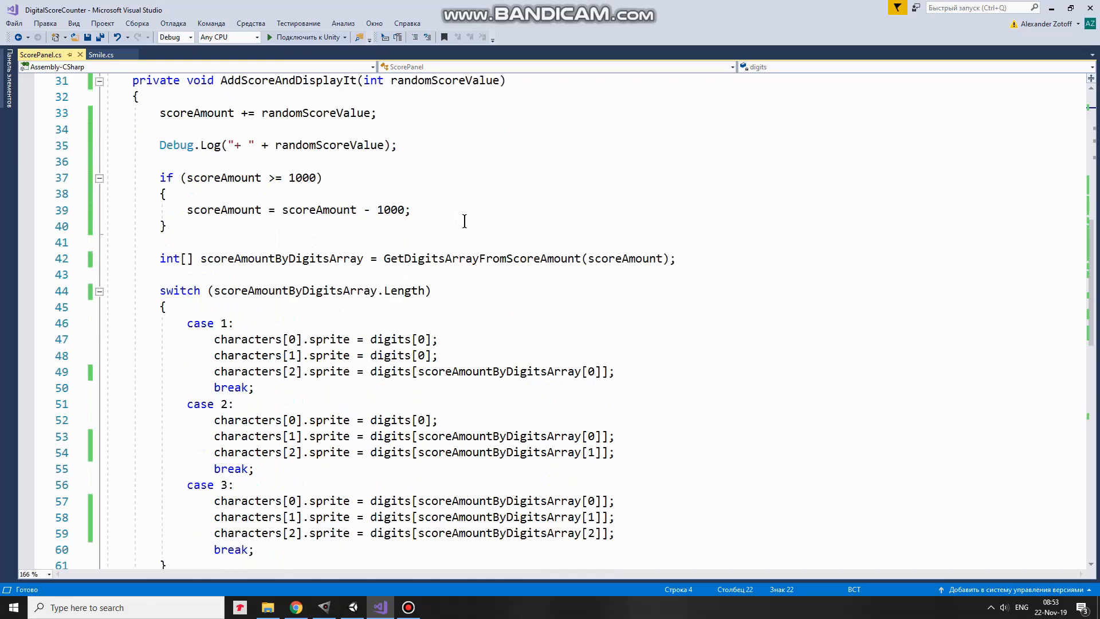
mouse_move(251, 240)
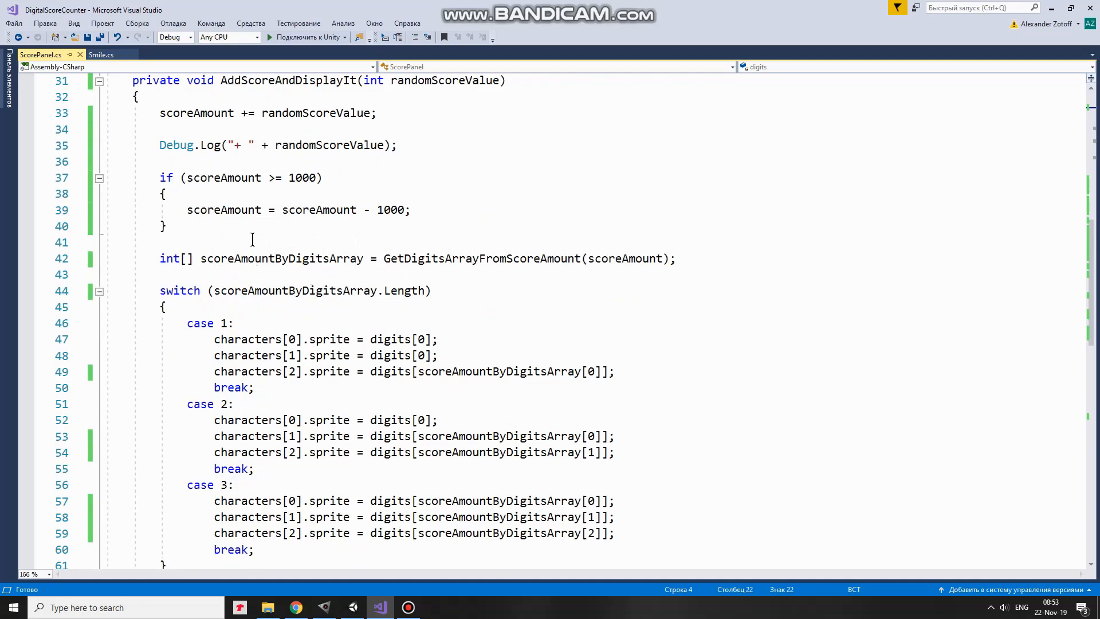
mouse_move(447, 273)
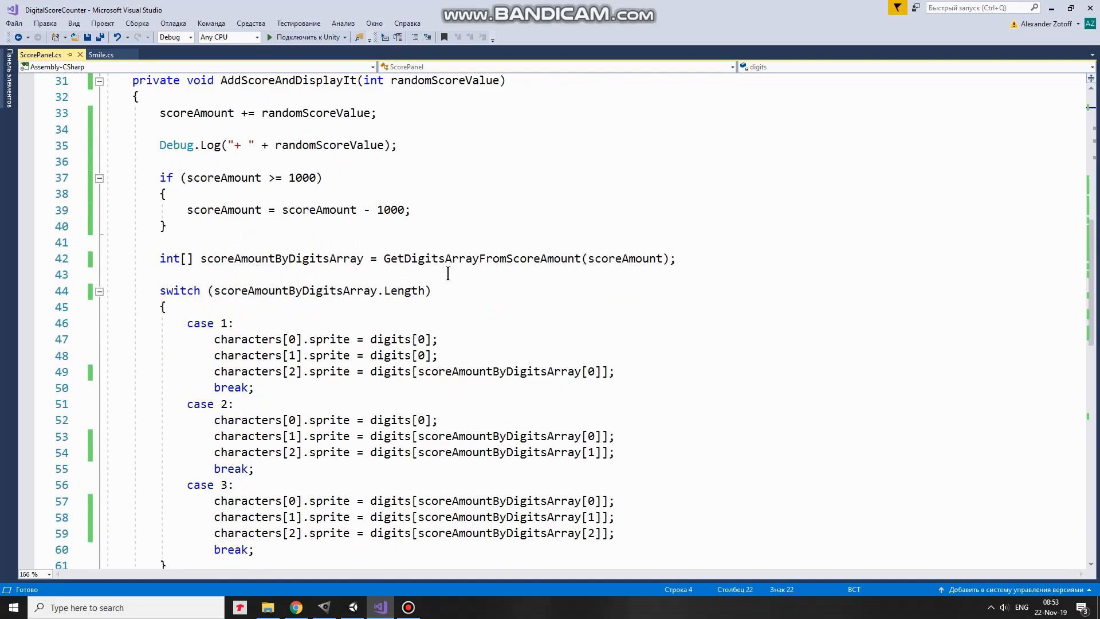
mouse_move(580, 274)
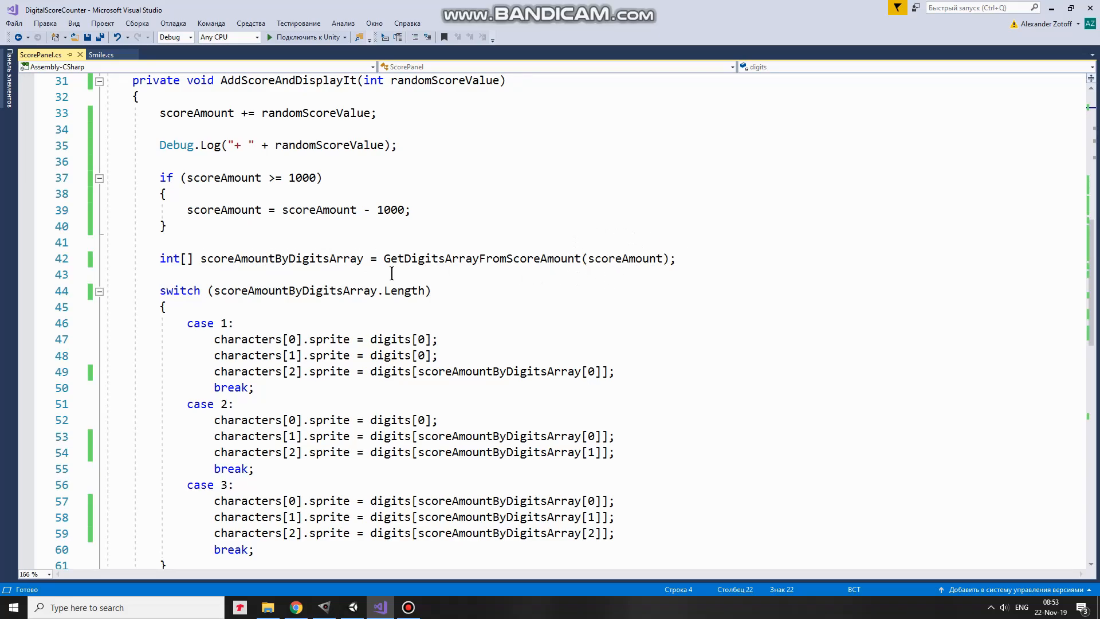
scroll("down", 3)
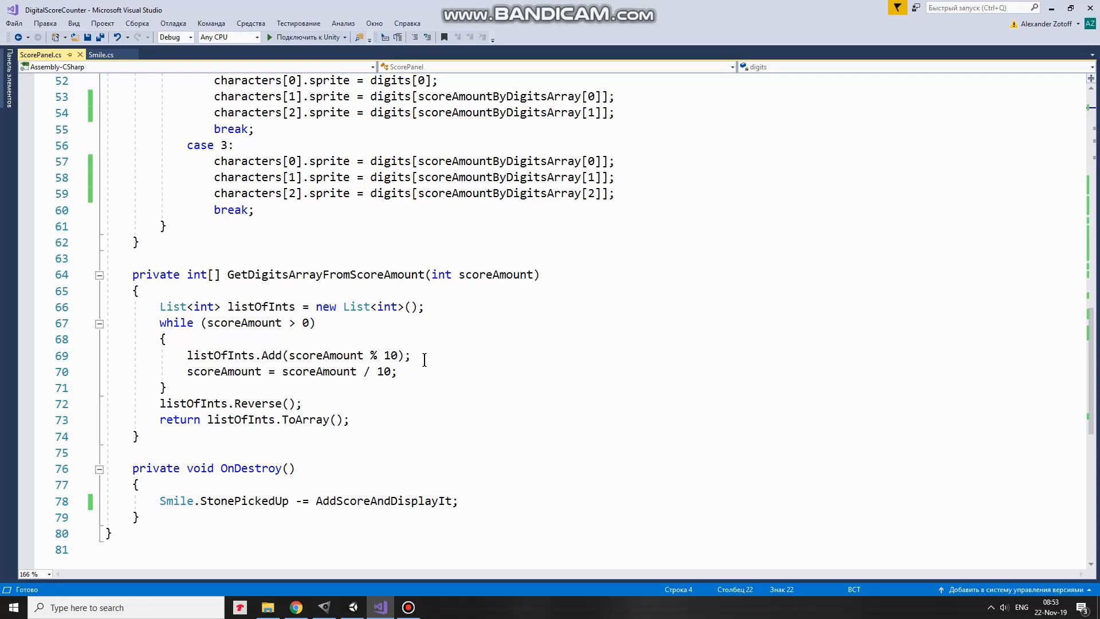
mouse_move(459, 337)
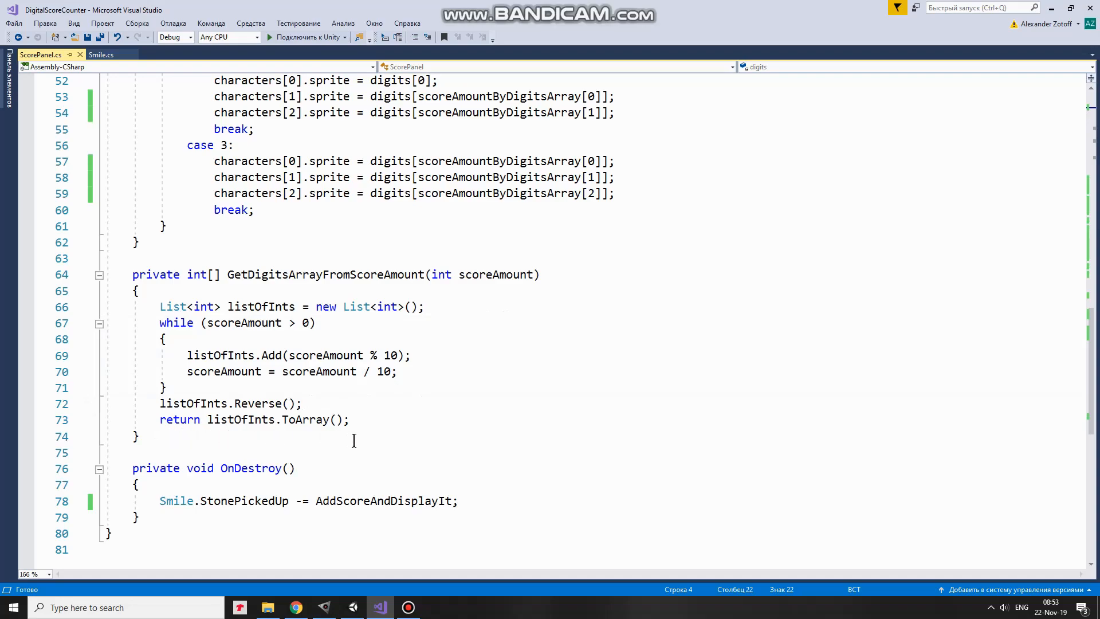
mouse_move(439, 429)
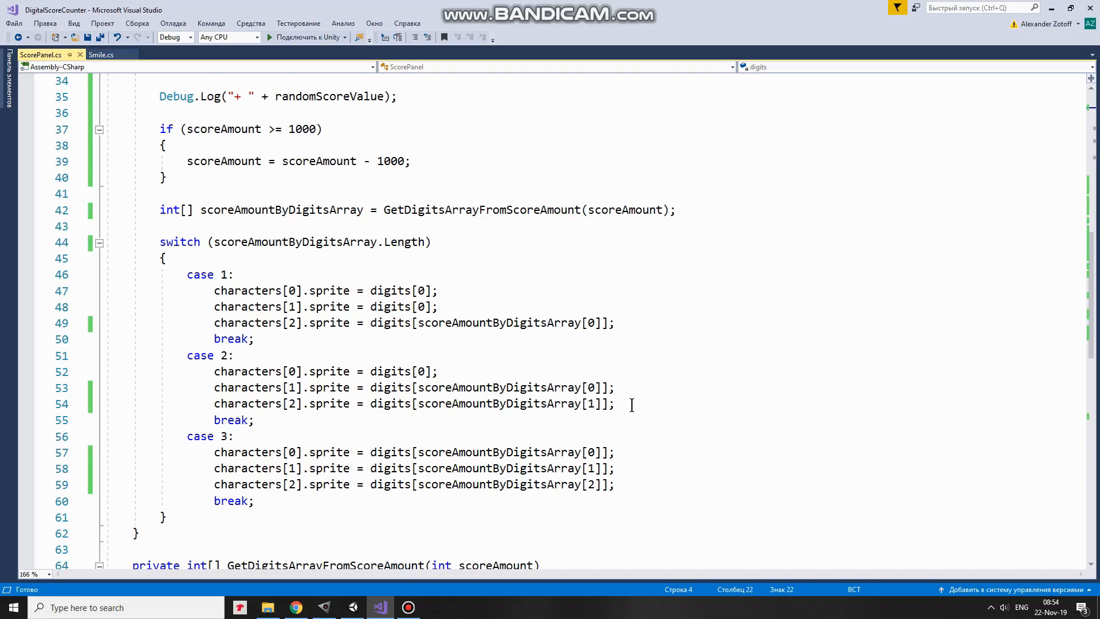
Scroll to the end of ScorePanel.cs, showing GetDigitsArrayFromScoreAmount and OnDestroy.
scroll("down", 3)
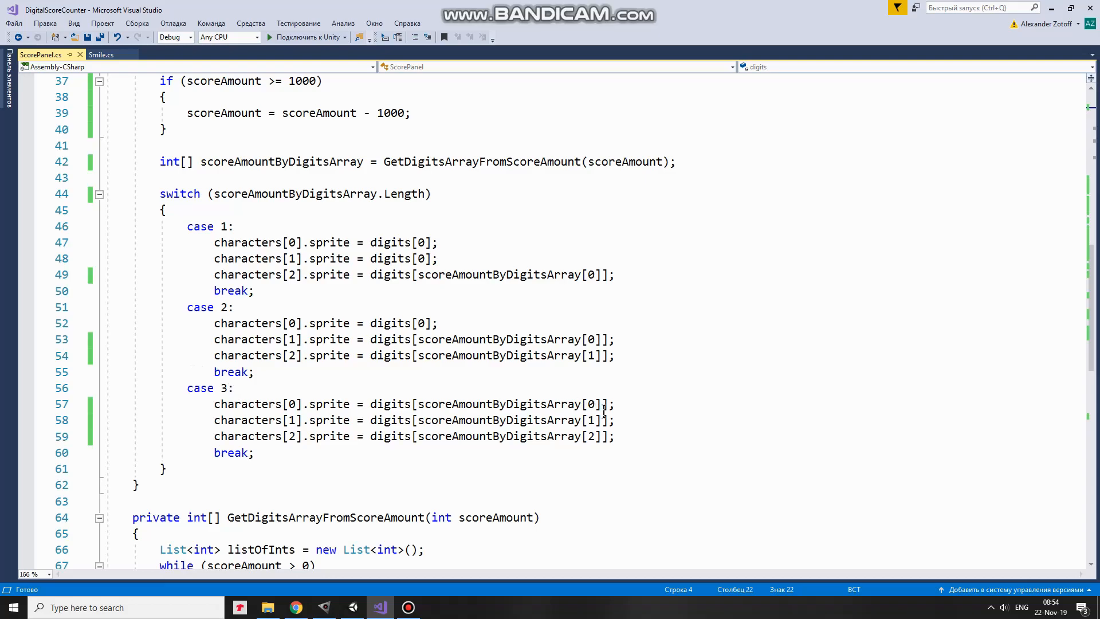
mouse_move(605, 452)
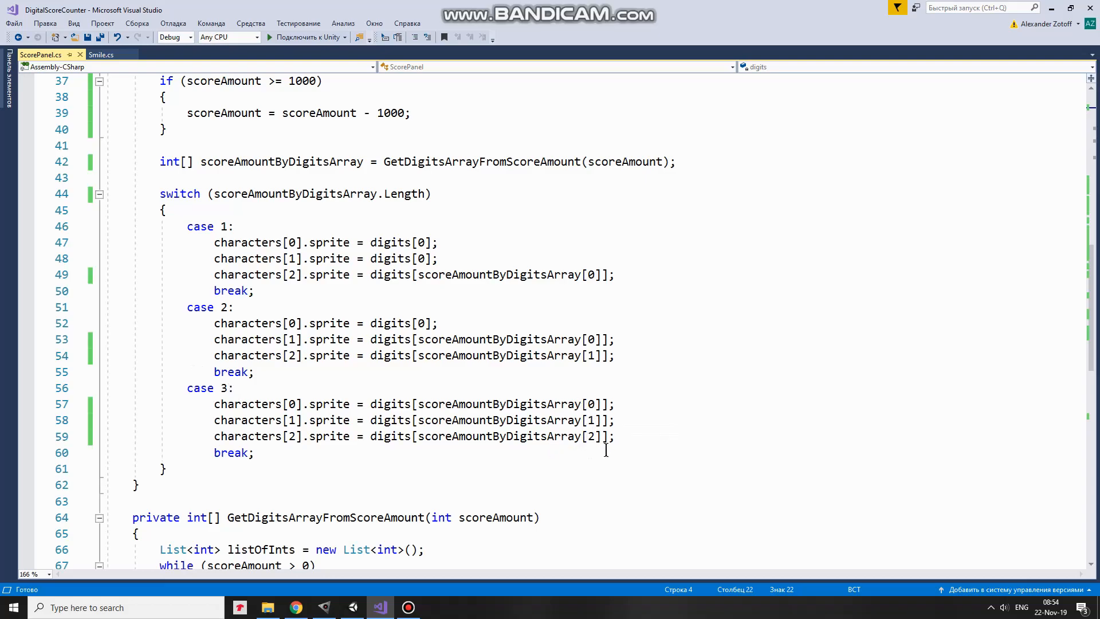
scroll("down", 3)
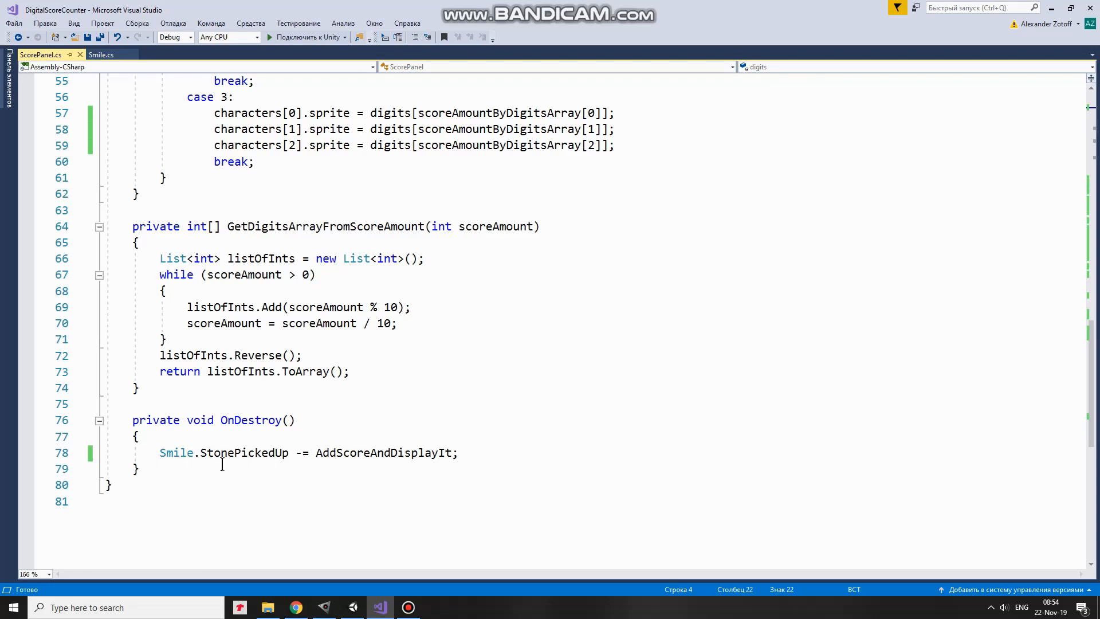
mouse_move(962, 202)
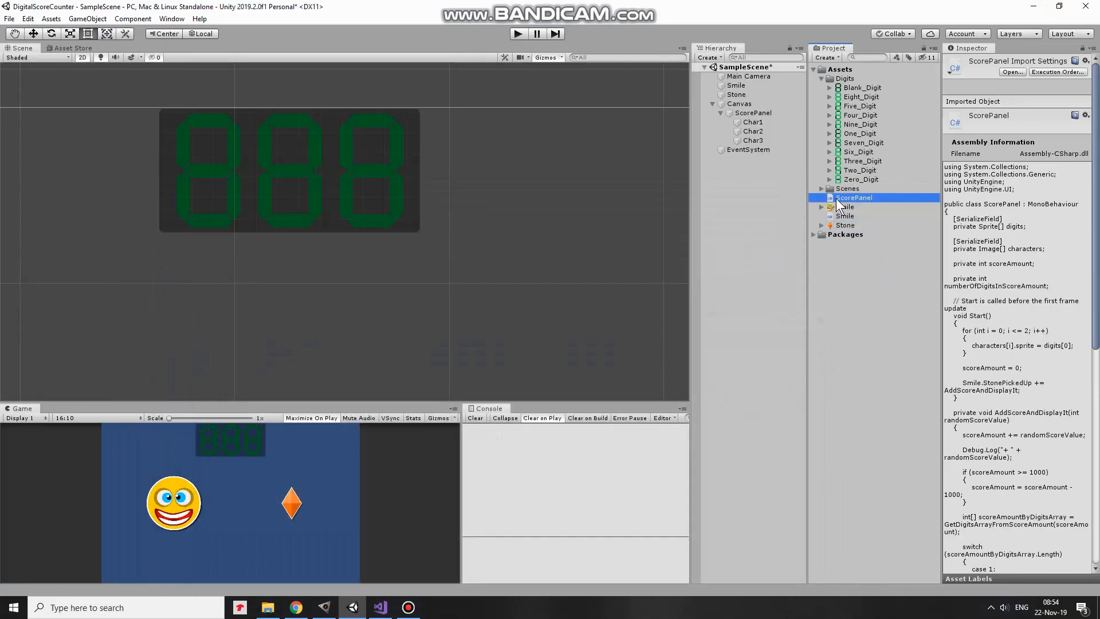
Set ScorePanel's Digits size to 11 and fill it with Zero_Digit through Blank_Digit sprites.
left_click(752, 112)
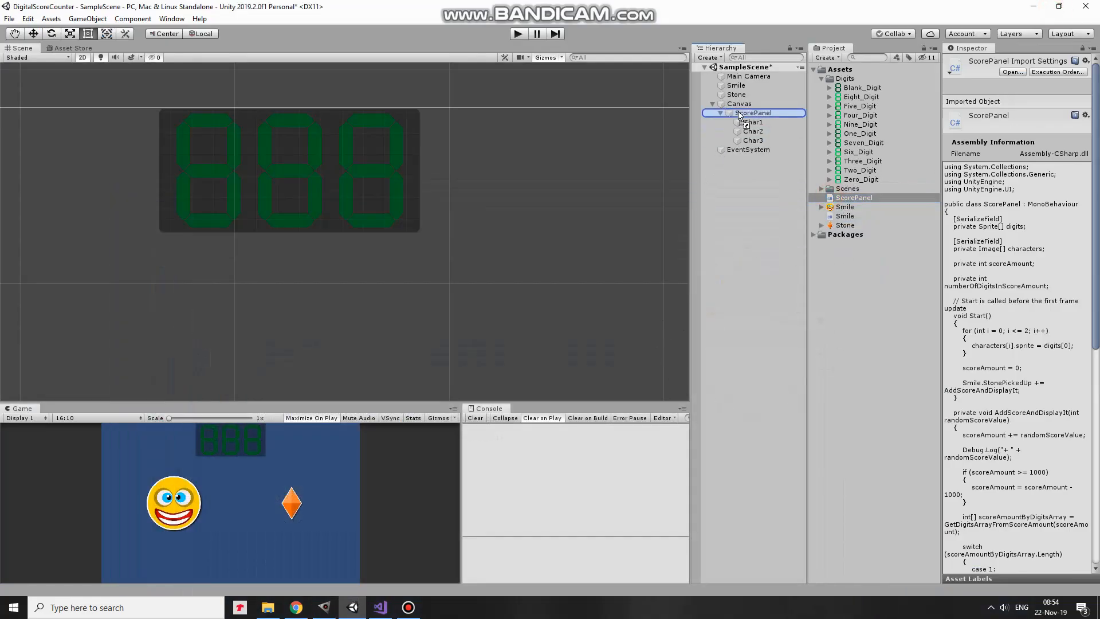
left_click(752, 113)
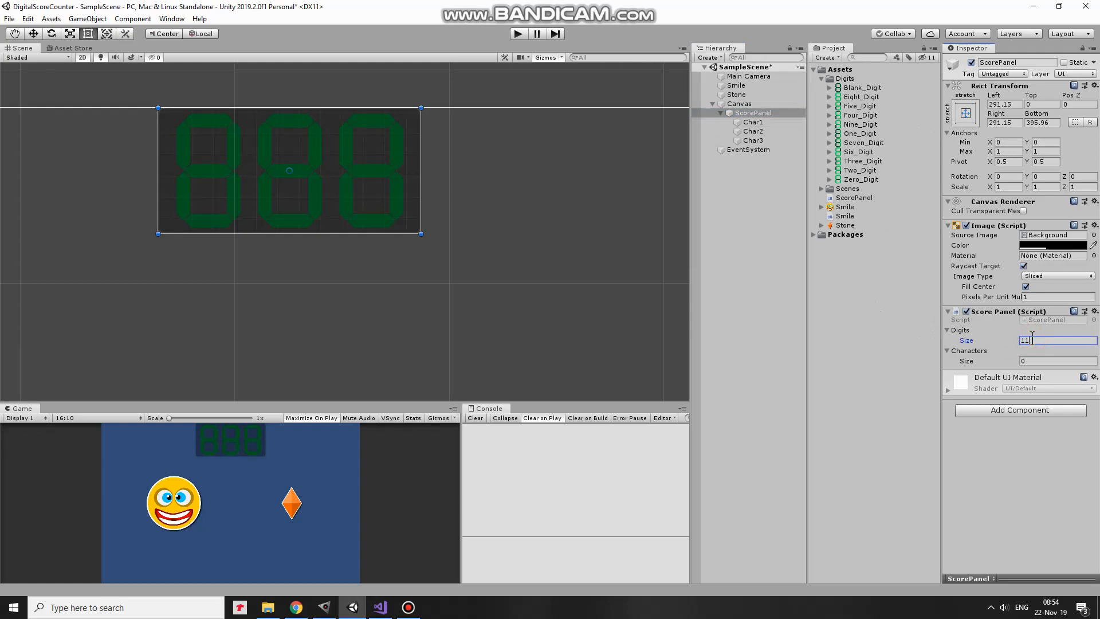
type("11")
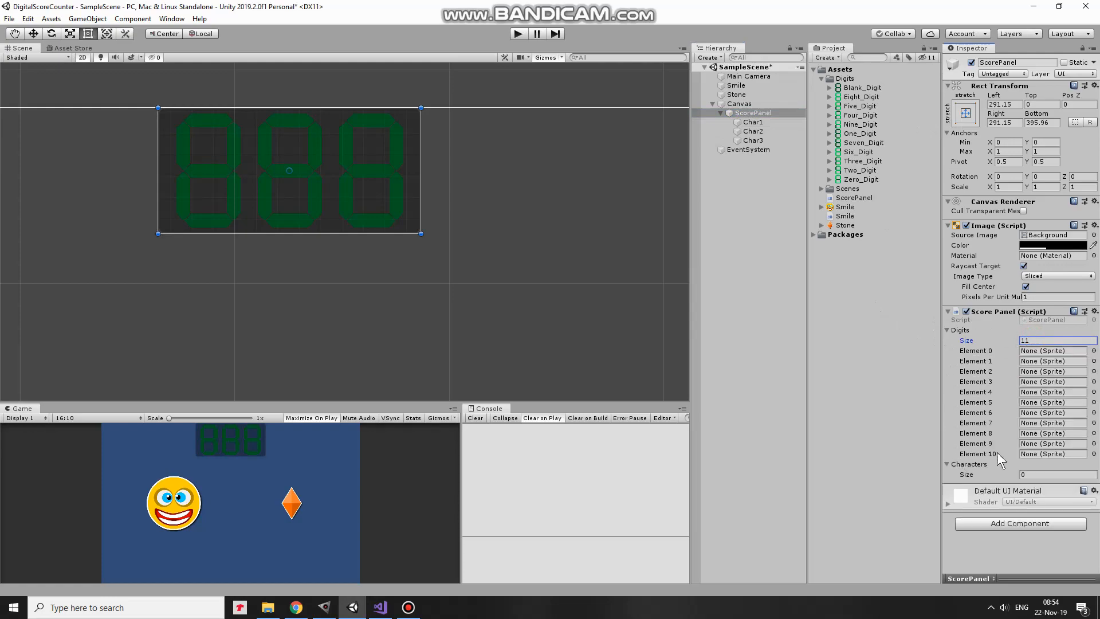
mouse_move(924, 125)
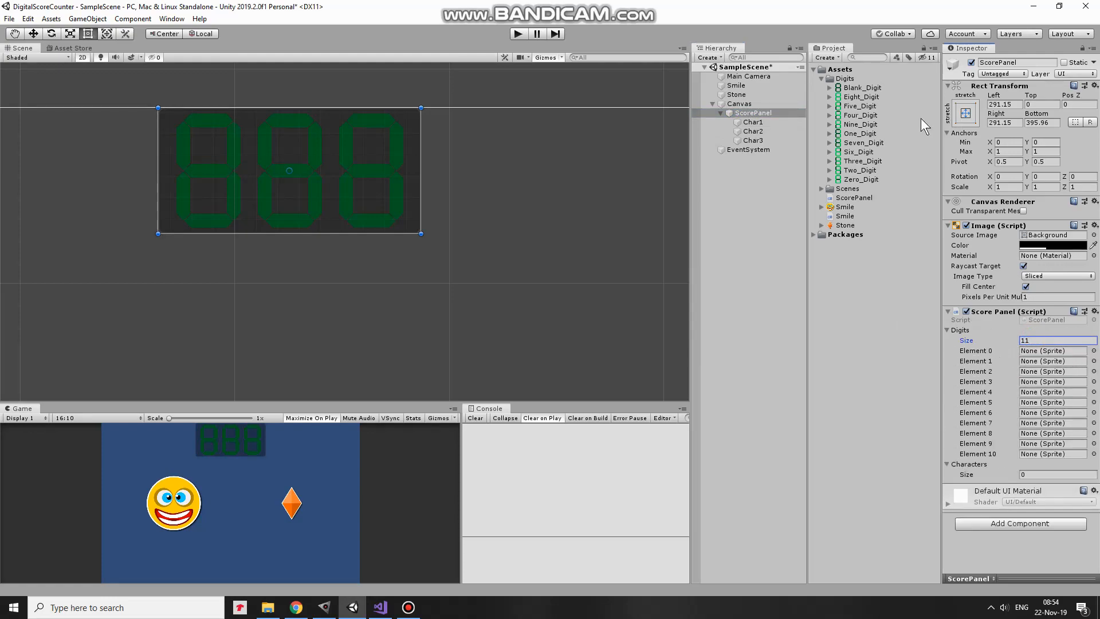
mouse_move(999, 356)
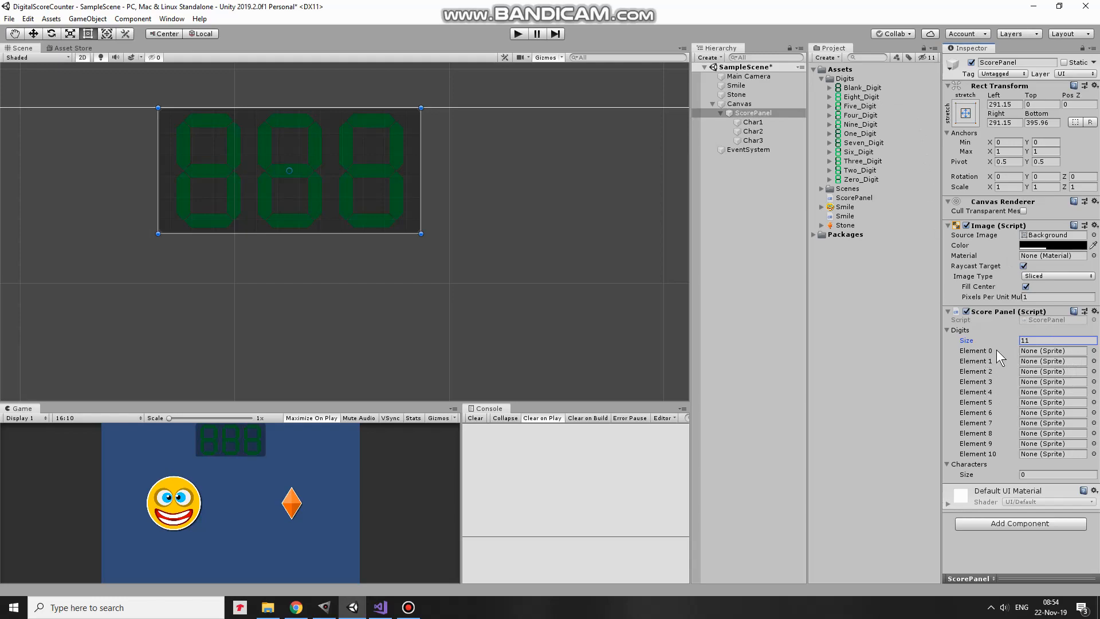
mouse_move(846, 190)
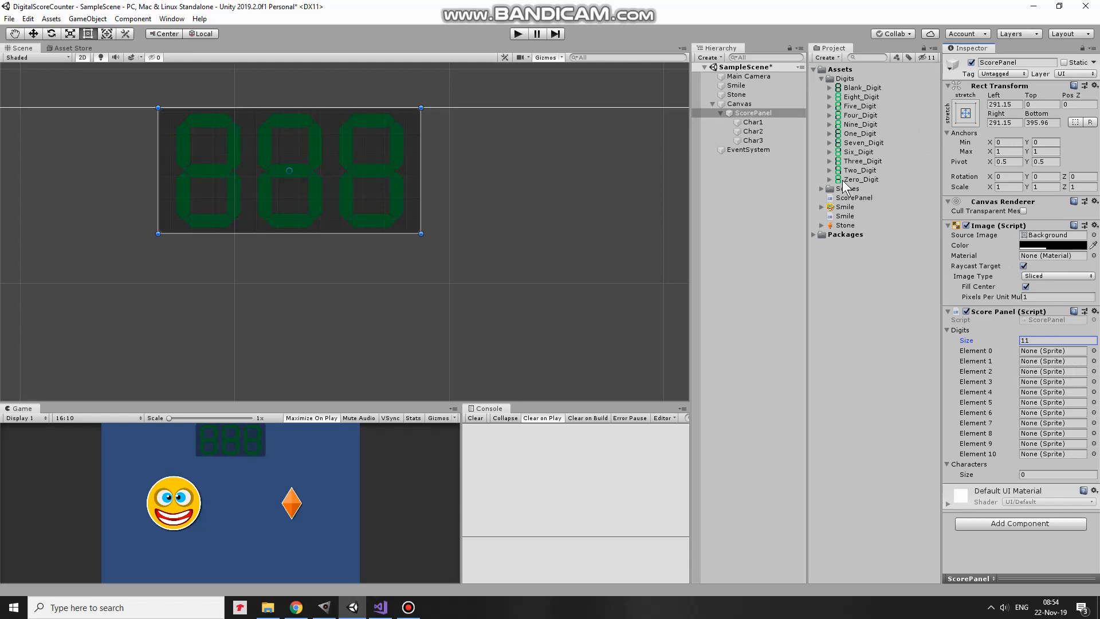
left_click_drag(859, 178, 1052, 350)
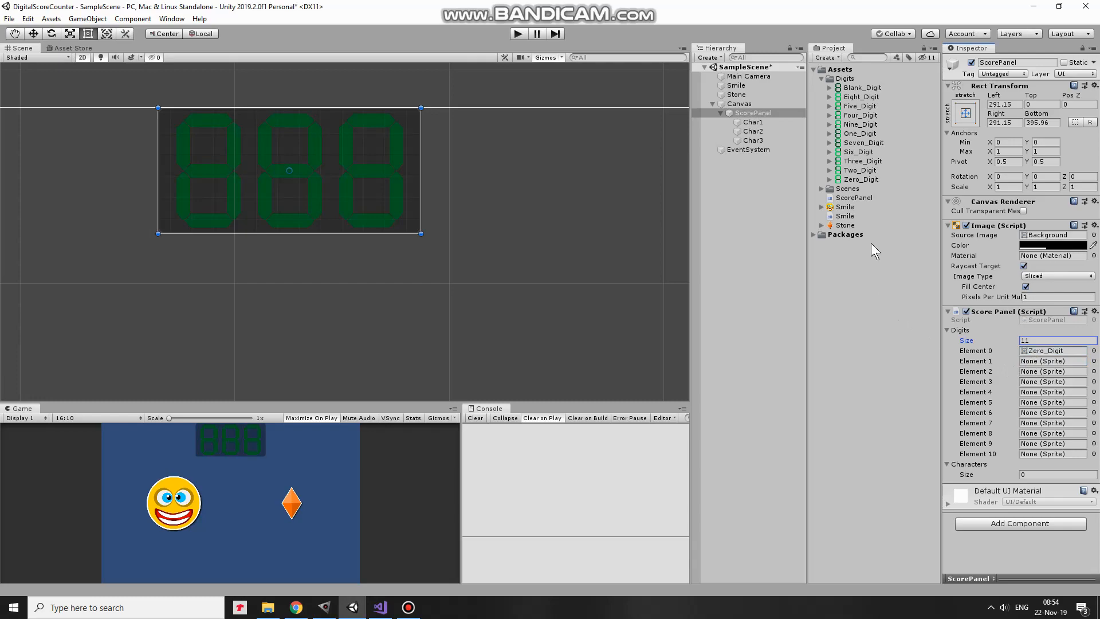
left_click(1052, 361)
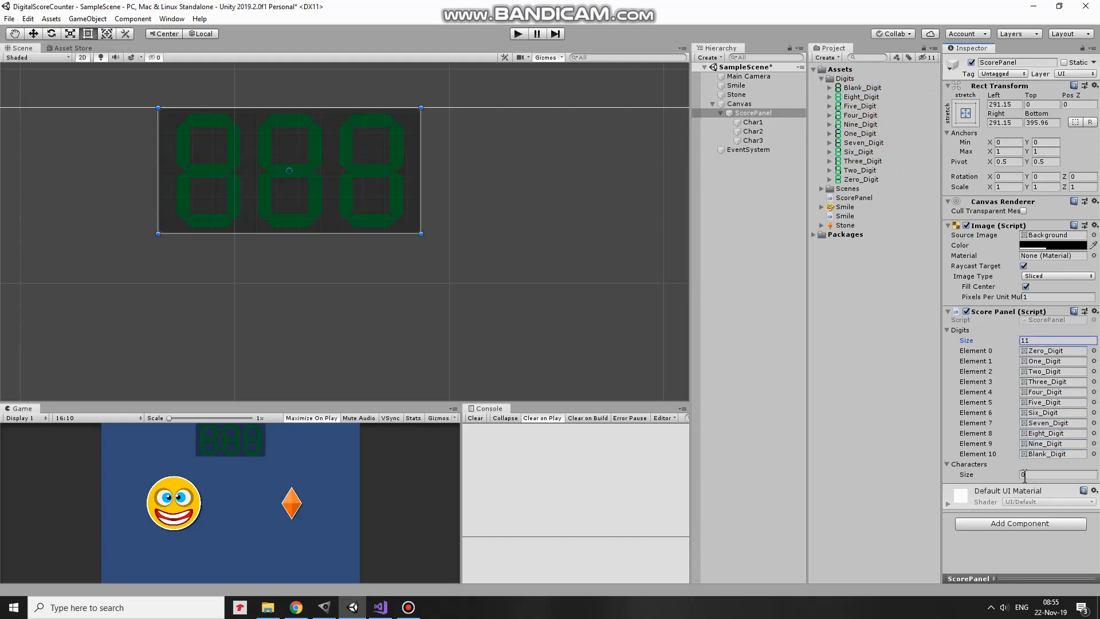
Set Characters size to 3 and assign the Char images to the slots.
type("3")
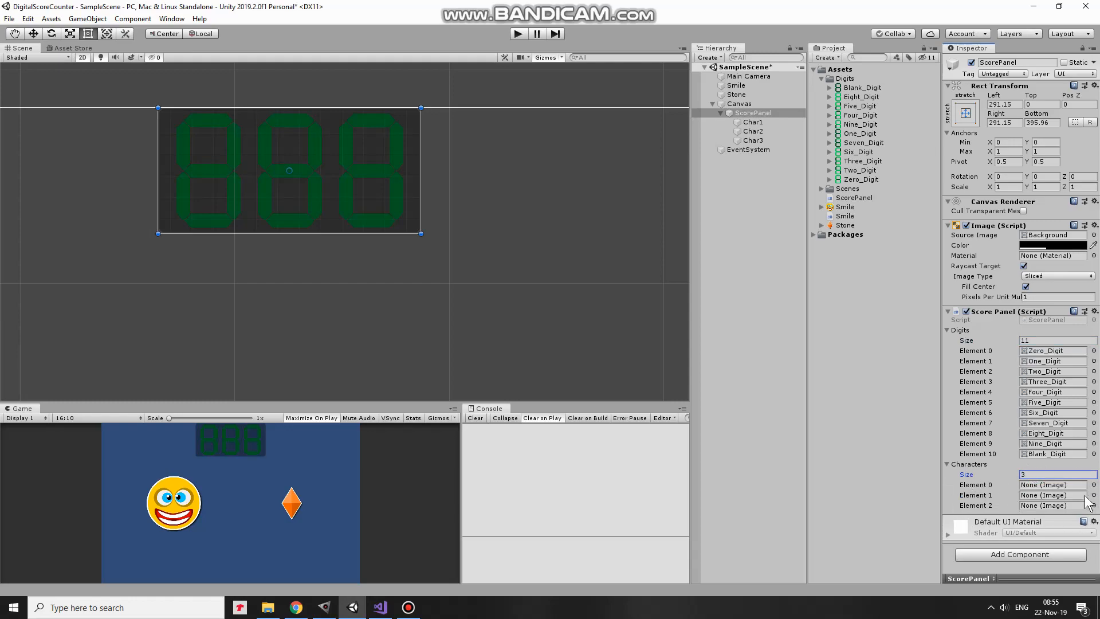
left_click(752, 122)
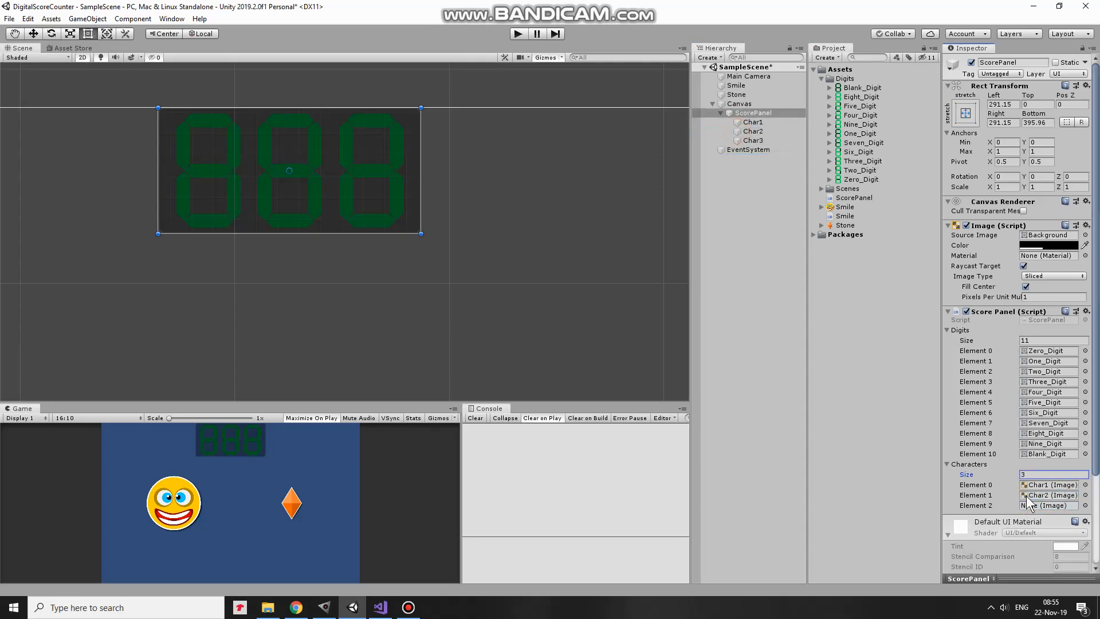
left_click(1048, 505)
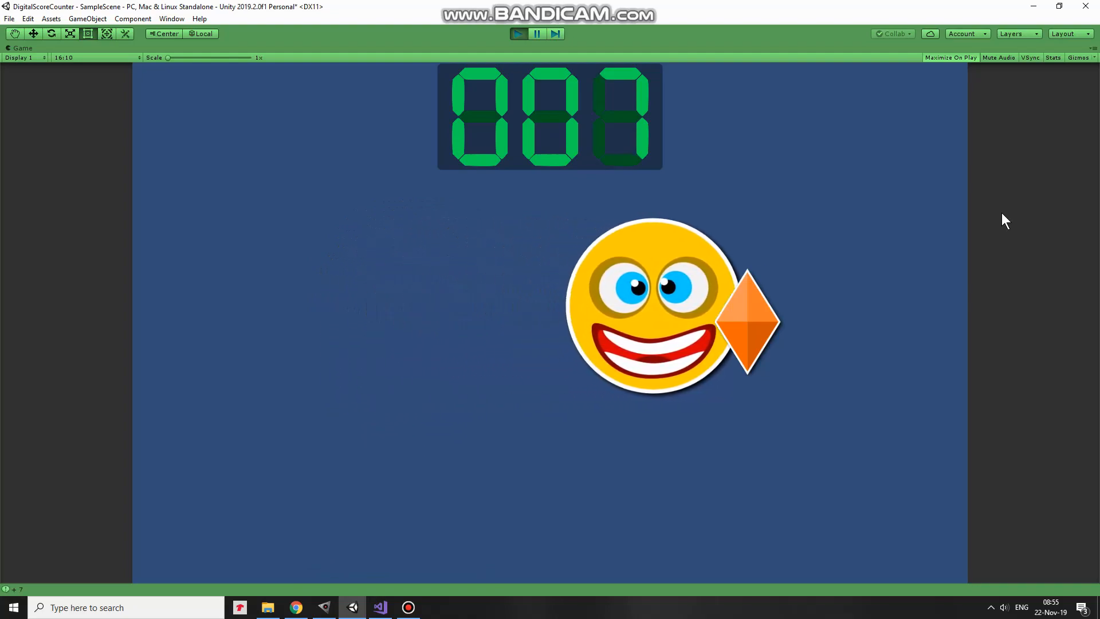
Play the scene and collect the stone, confirming the score panel reaches 009.
left_click(10, 589)
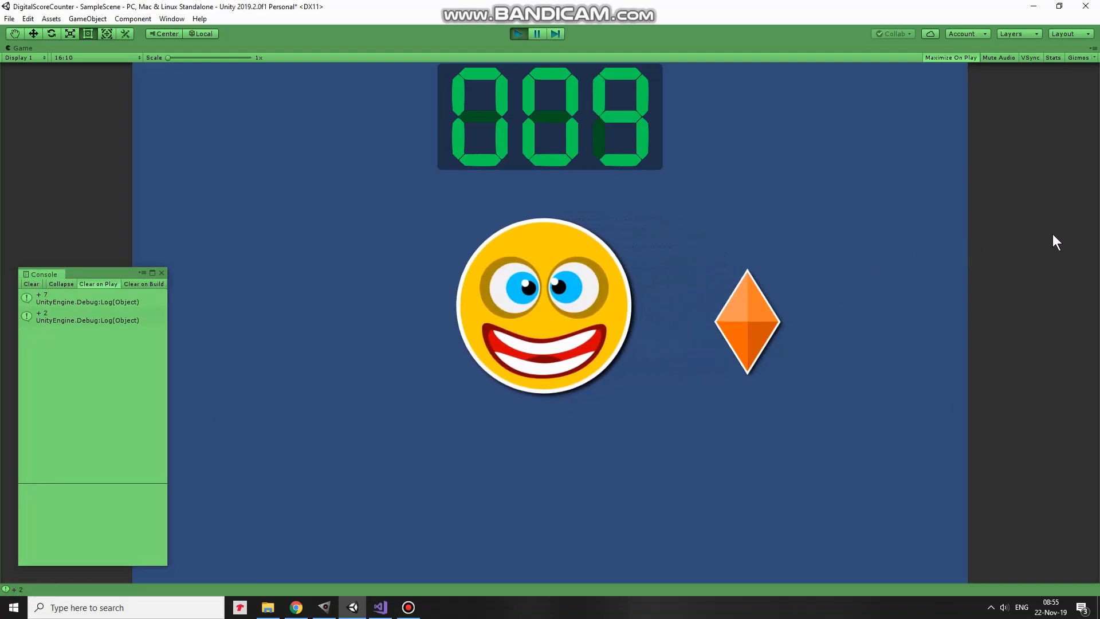
mouse_move(723, 159)
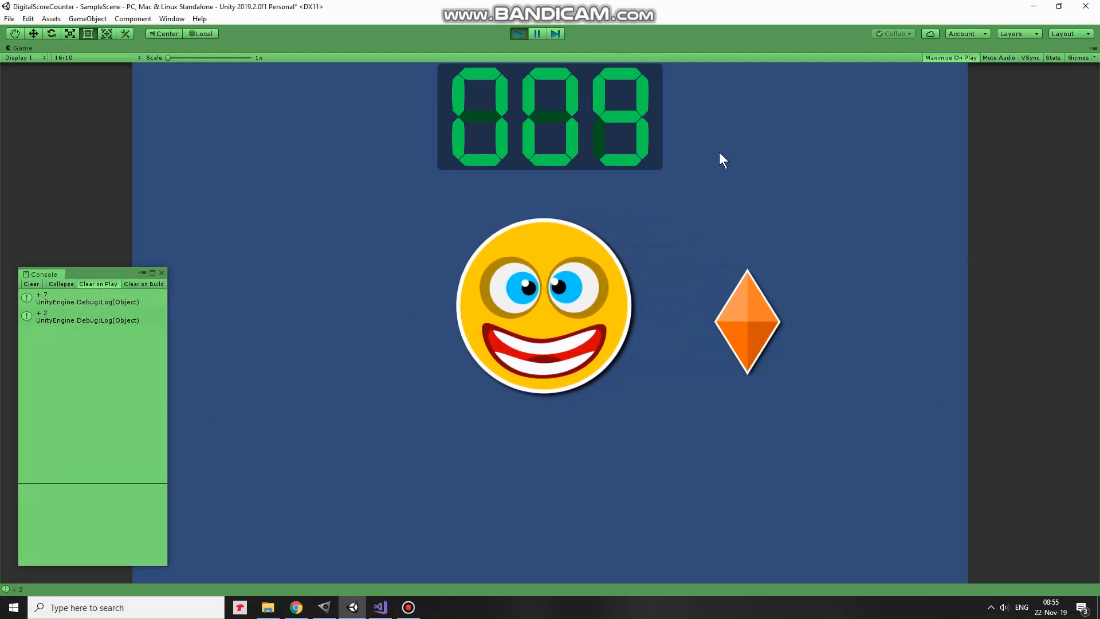